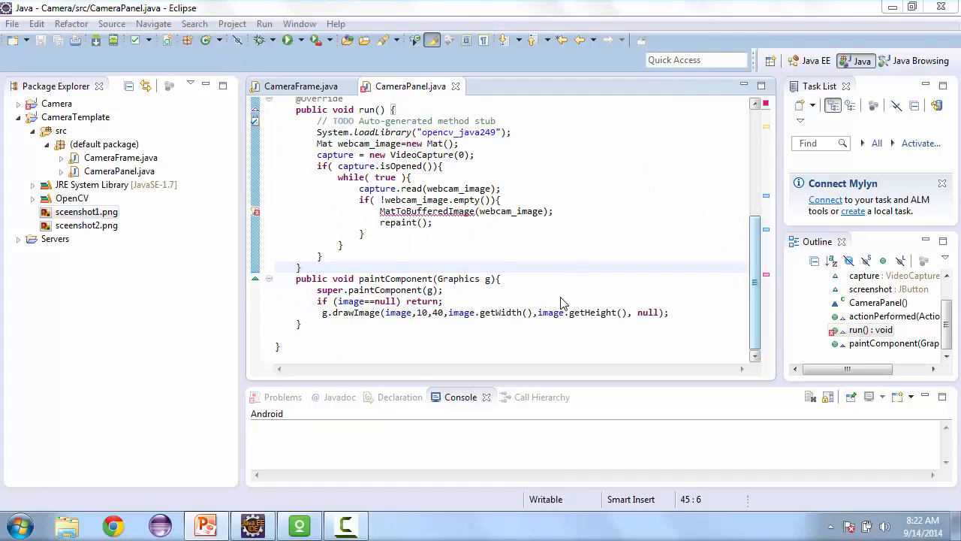
# Place the cursor after paintComponent's closing brace for the new method
pyautogui.click(492, 232)
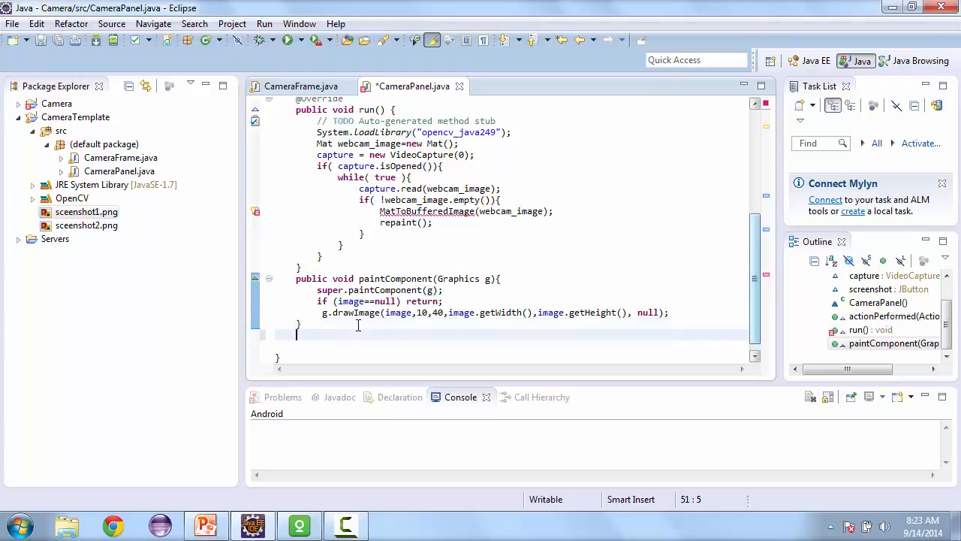
# Write the header public void matToBufferedImage(Mat matBGR) { below paintComponent
pyautogui.write('public void')
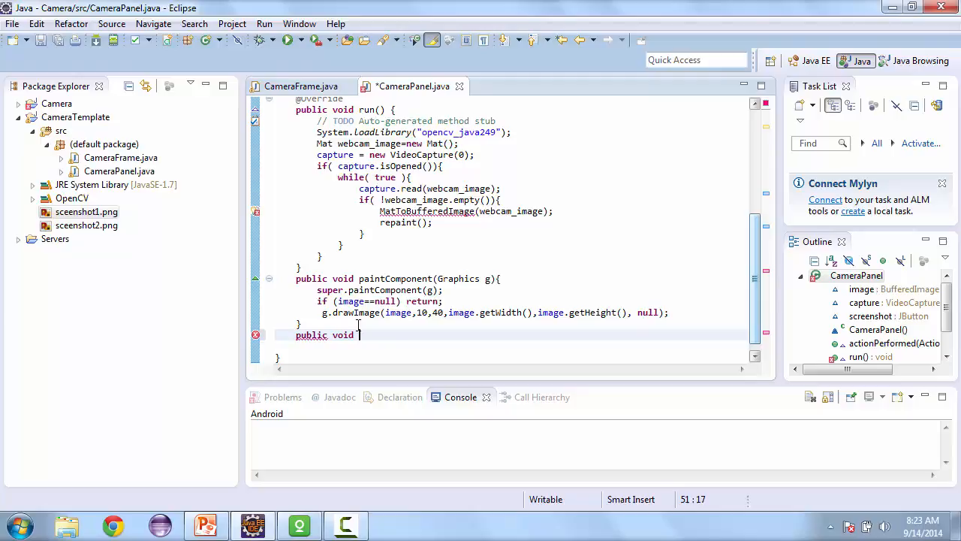
pyautogui.write('MatToBuffered')
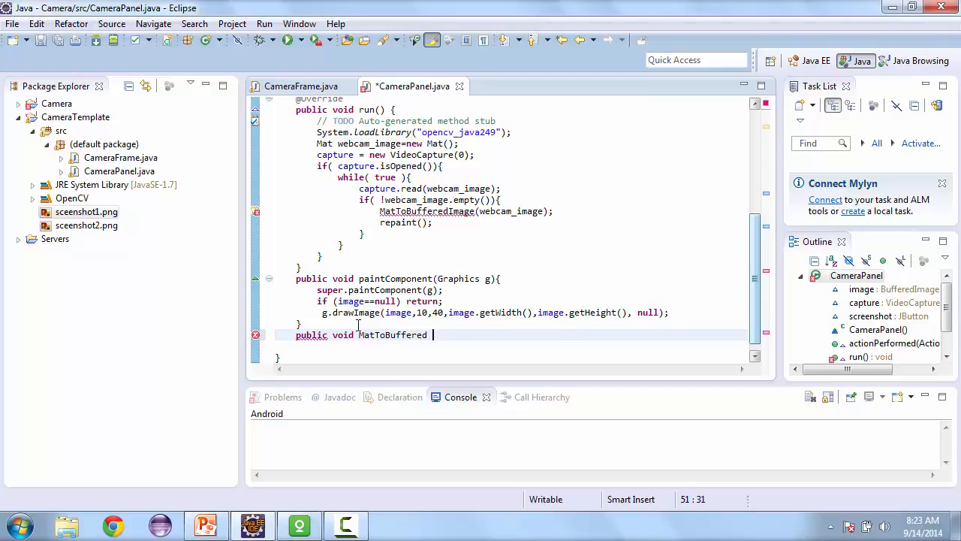
pyautogui.write('Image')
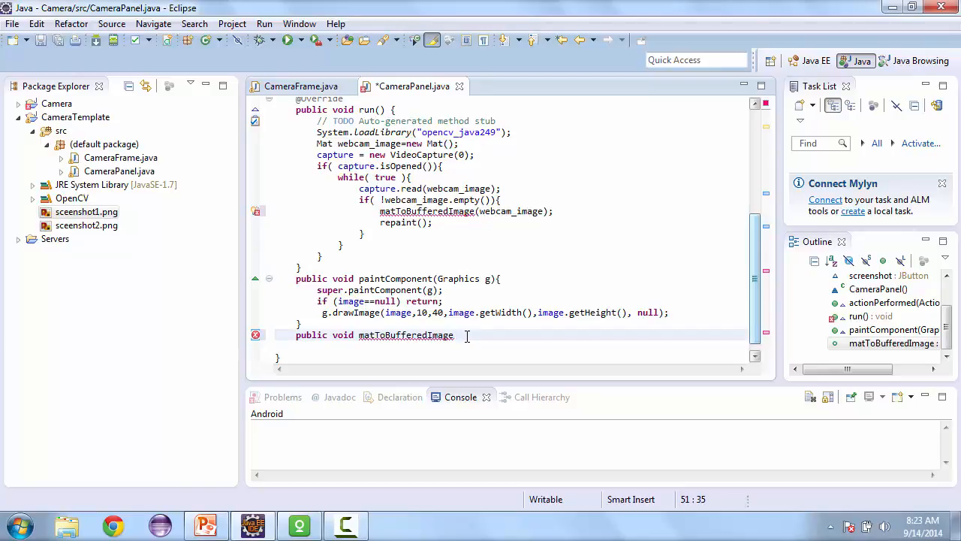
pyautogui.write('Mat)')
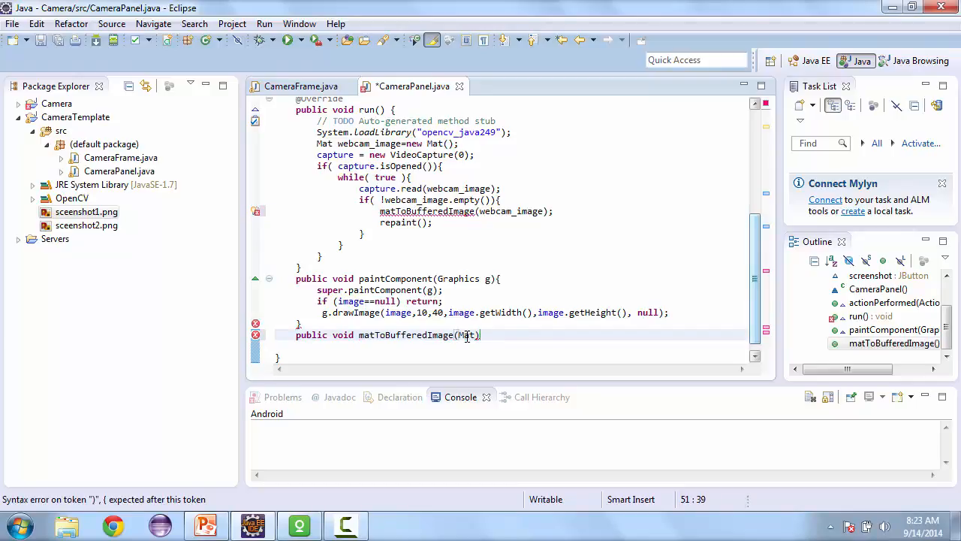
pyautogui.write('matBGR')
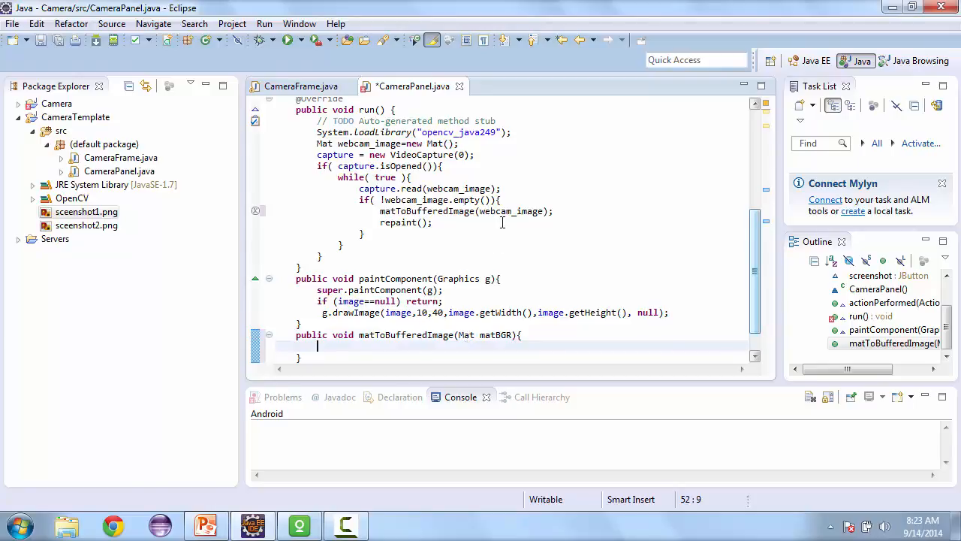
# Declare int width = matBGR.width() and start the height variable
pyautogui.scroll(-3)
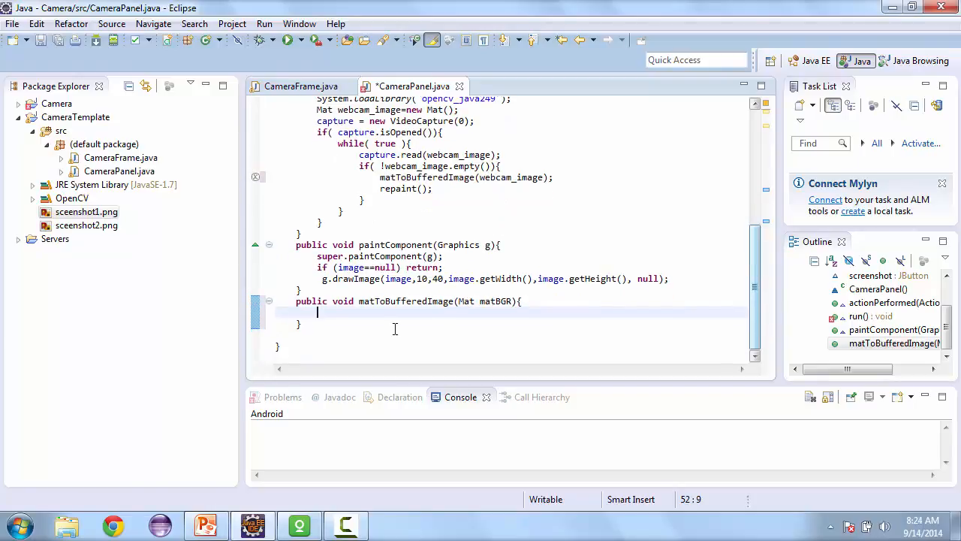
pyautogui.write('int')
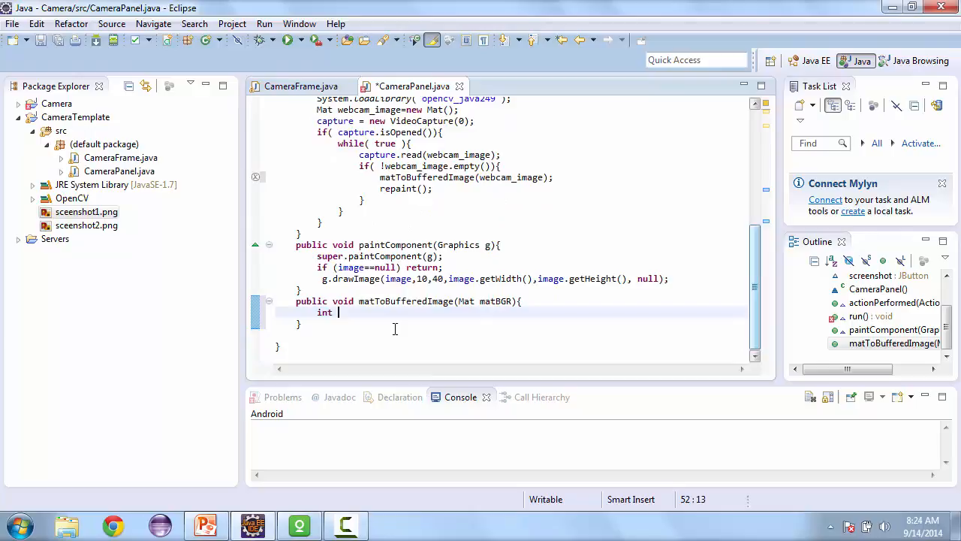
pyautogui.write('width =')
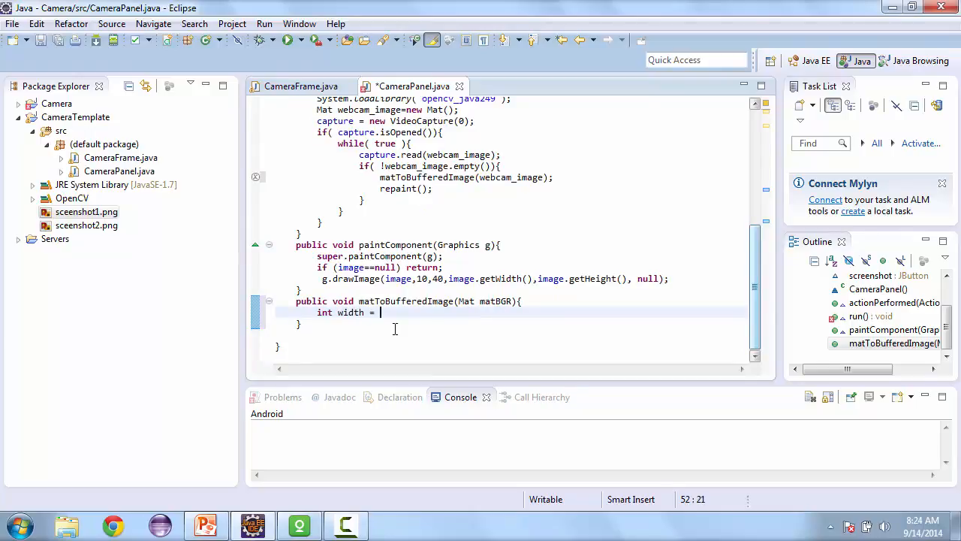
pyautogui.write('matbgr')
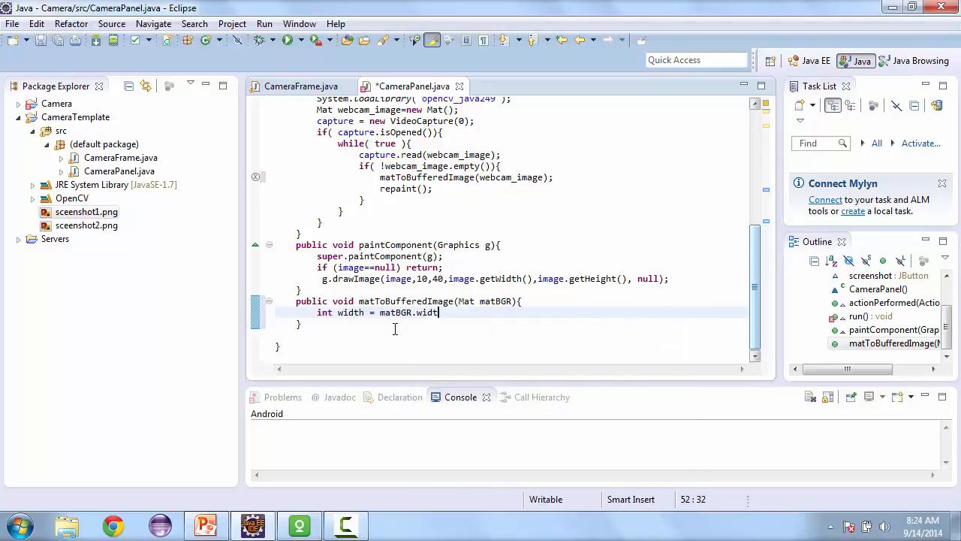
pyautogui.write('h(), height')
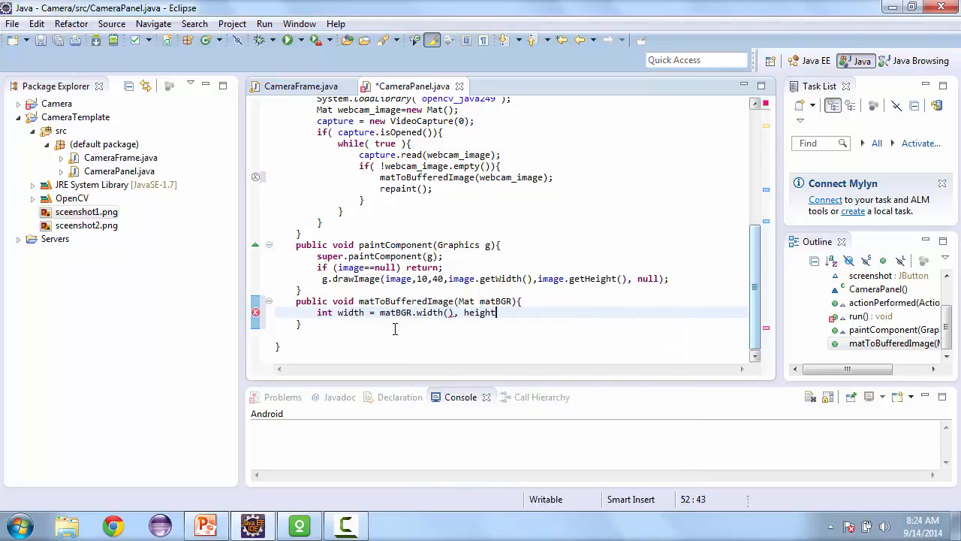
# Finish height = matBGR.height() and channels = matBGR.channels(); on the same line
pyautogui.write('mat.')
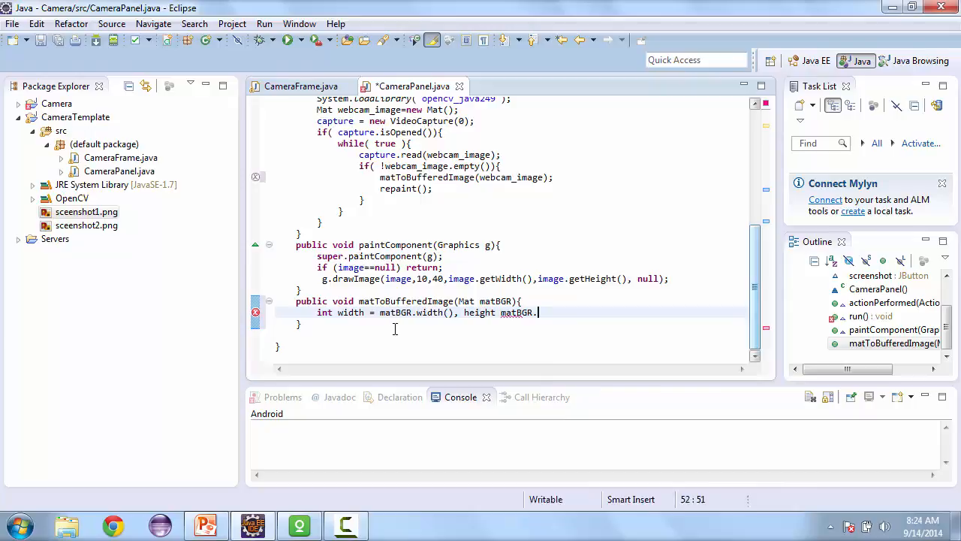
pyautogui.write('heigh')
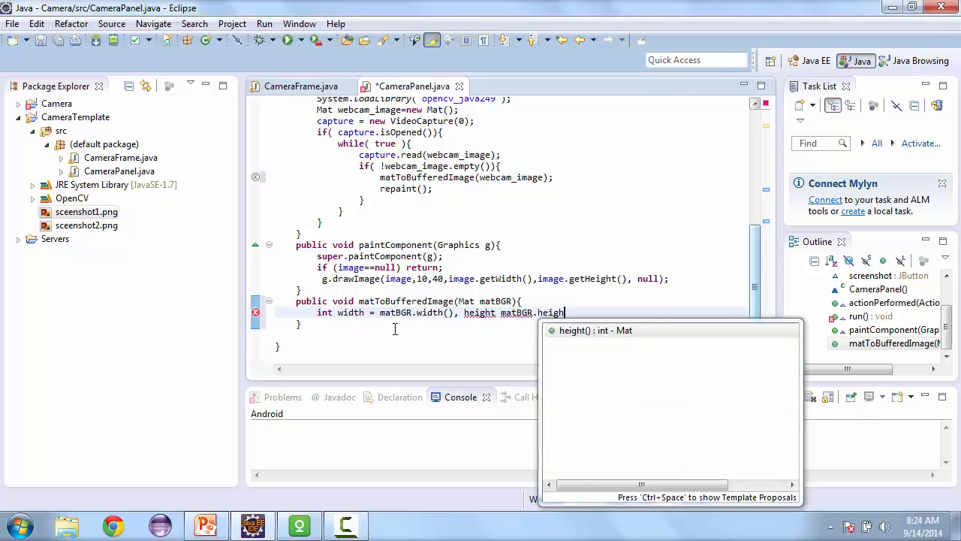
pyautogui.press('Enter')
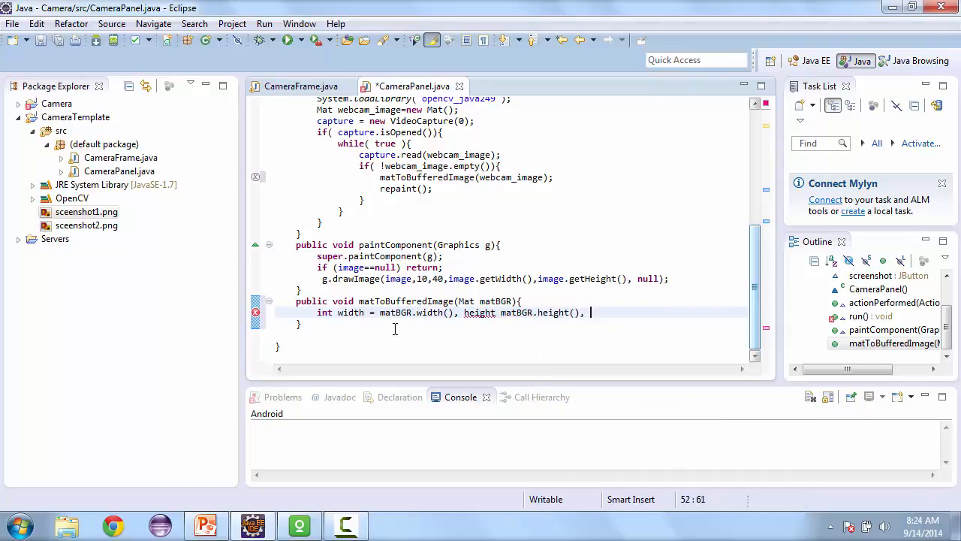
pyautogui.write('channels')
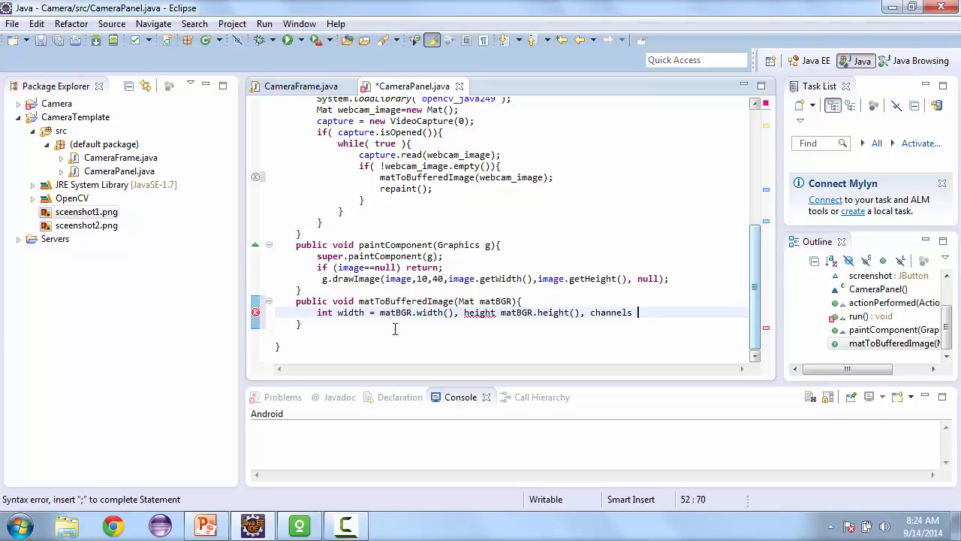
pyautogui.write('= matBGR.channels(')
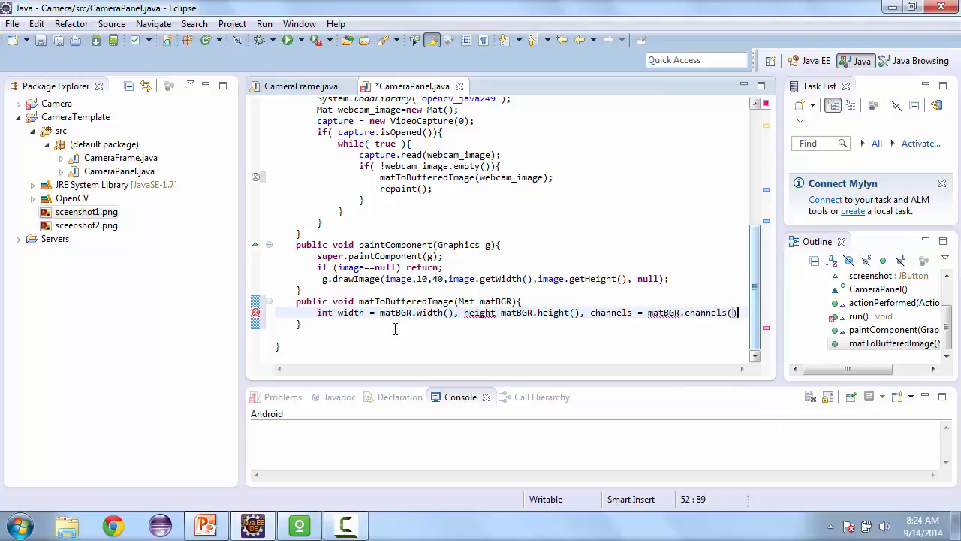
pyautogui.write(';')
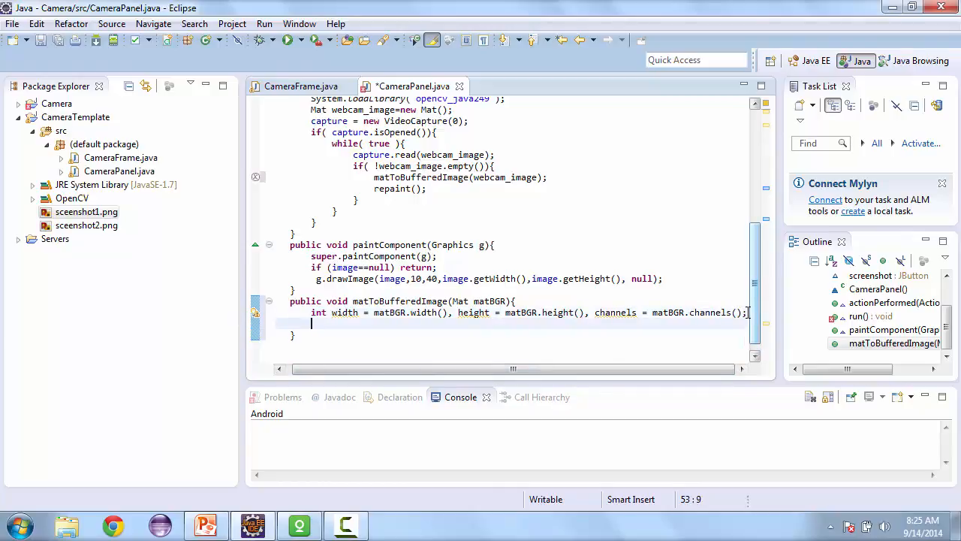
# Declare byte[] source = new byte[width * height * channels];
pyautogui.write('byte')
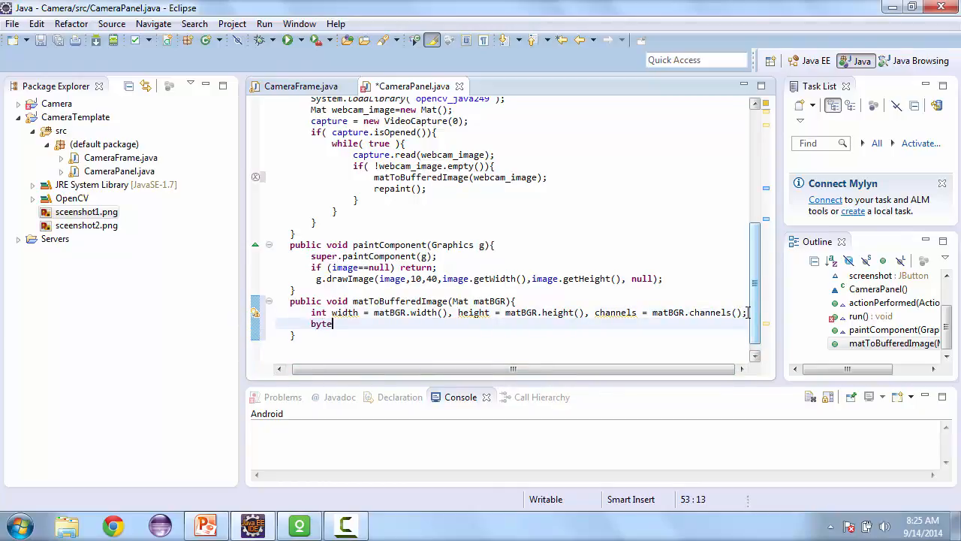
pyautogui.write('[]')
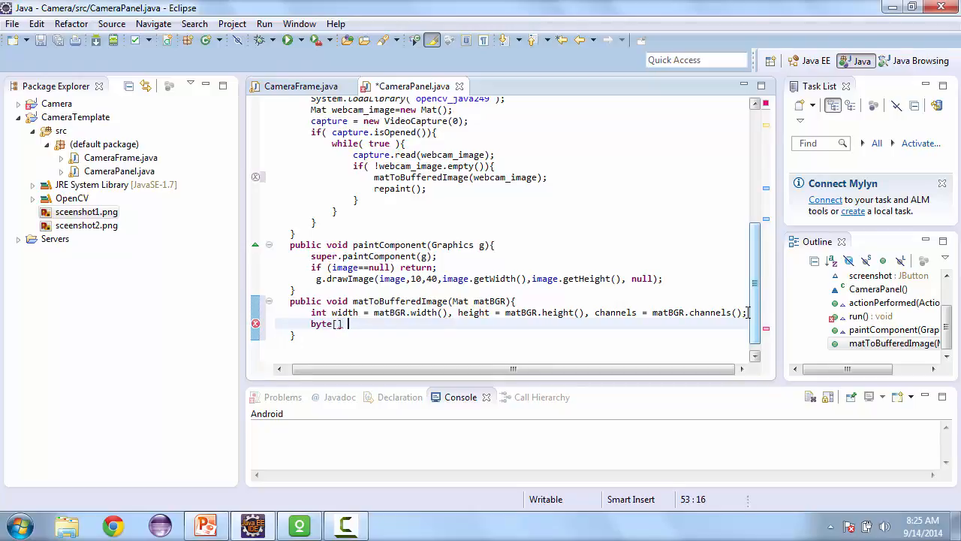
pyautogui.write('source')
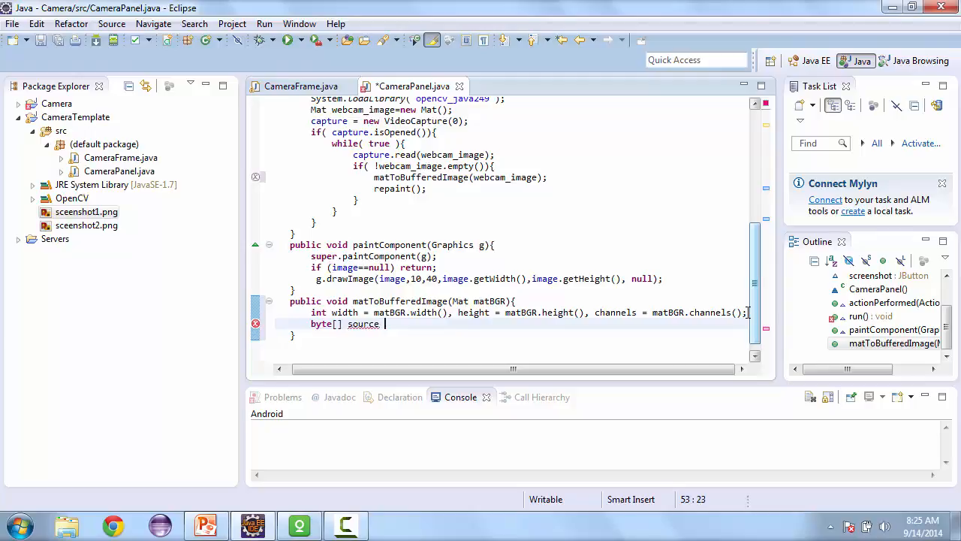
pyautogui.write('= new b')
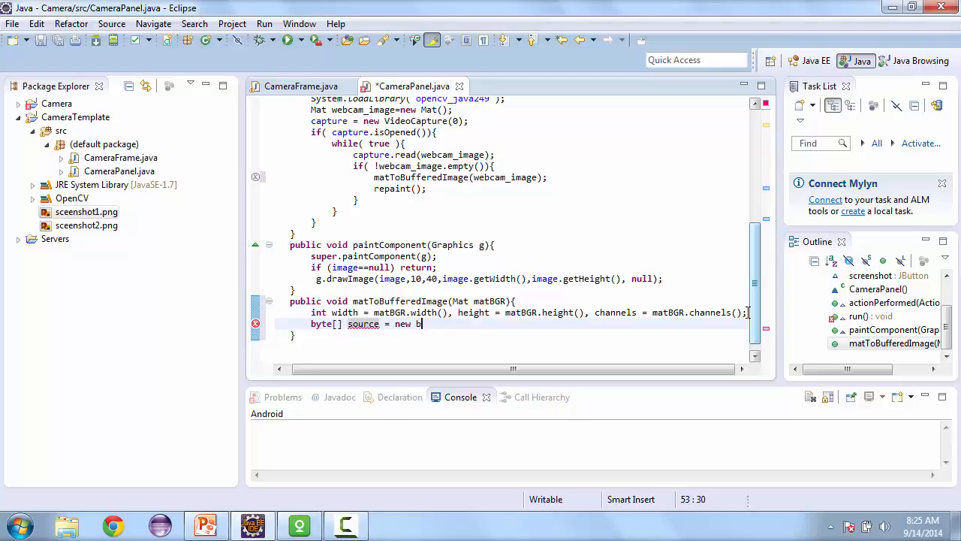
pyautogui.write('yte')
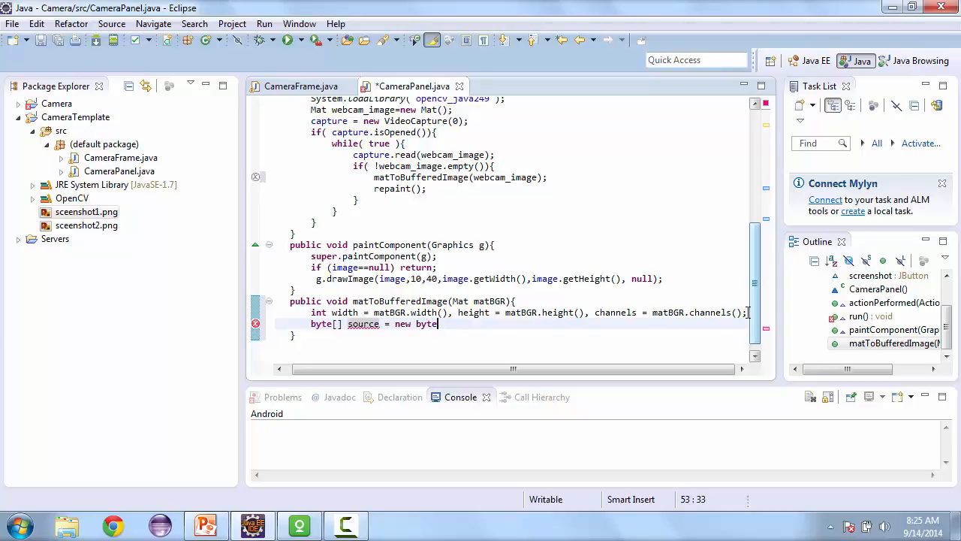
pyautogui.write('[')
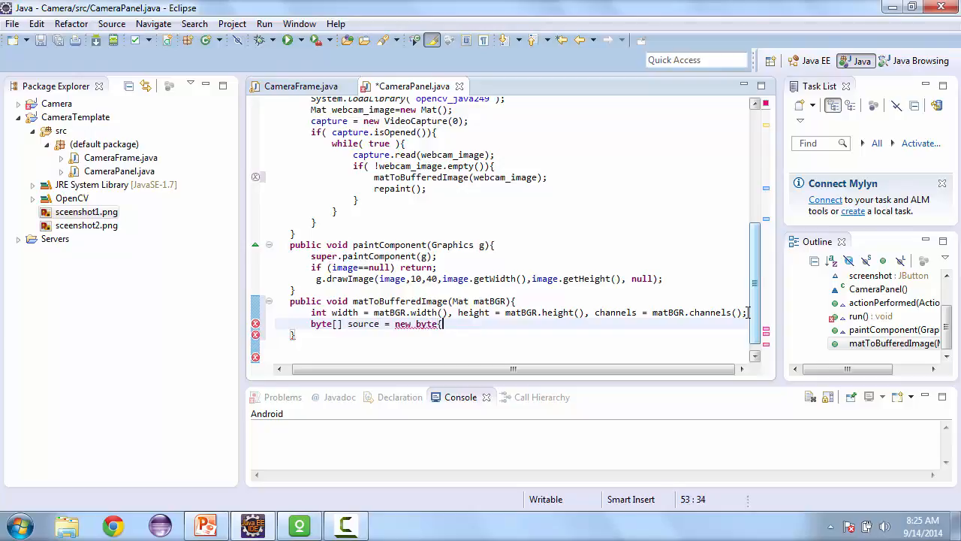
pyautogui.write(']')
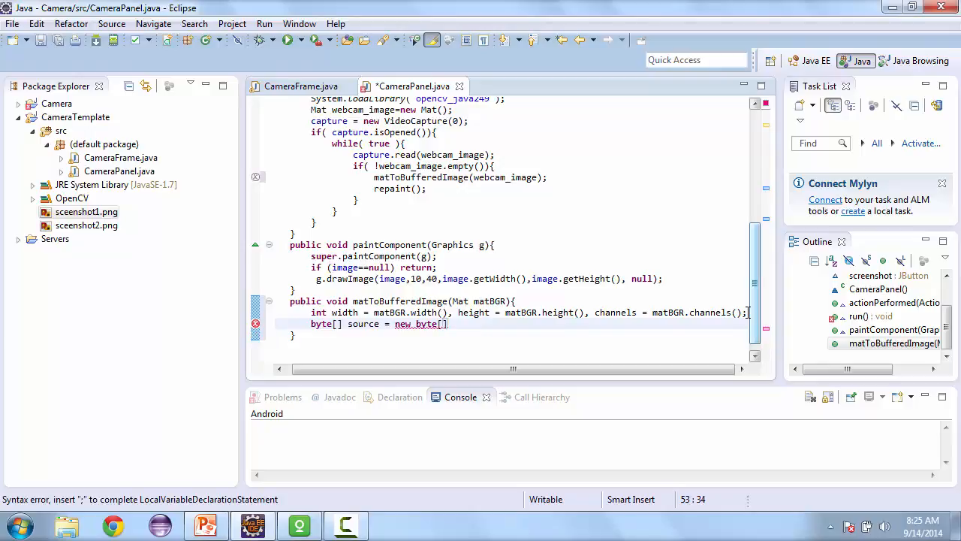
pyautogui.write('width * hiegh')
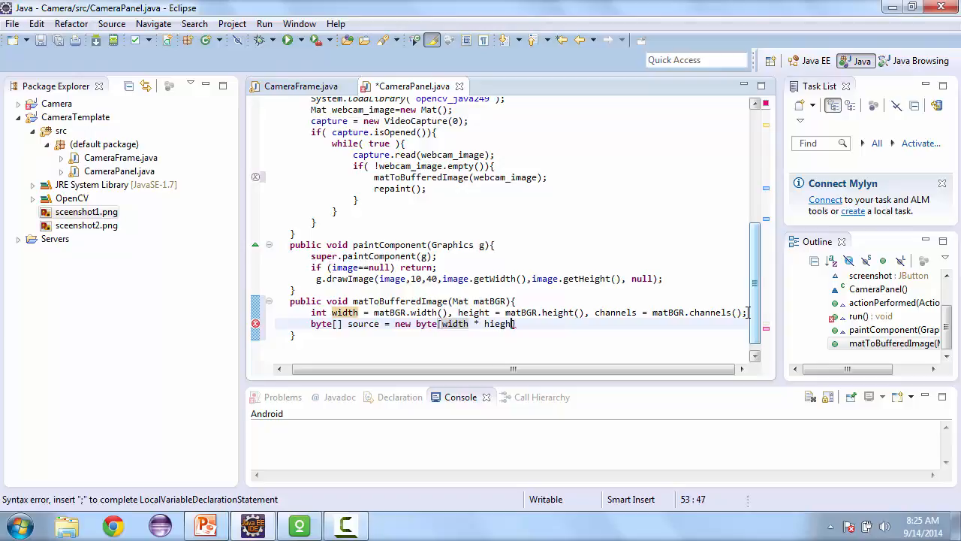
pyautogui.press('BackSpace')
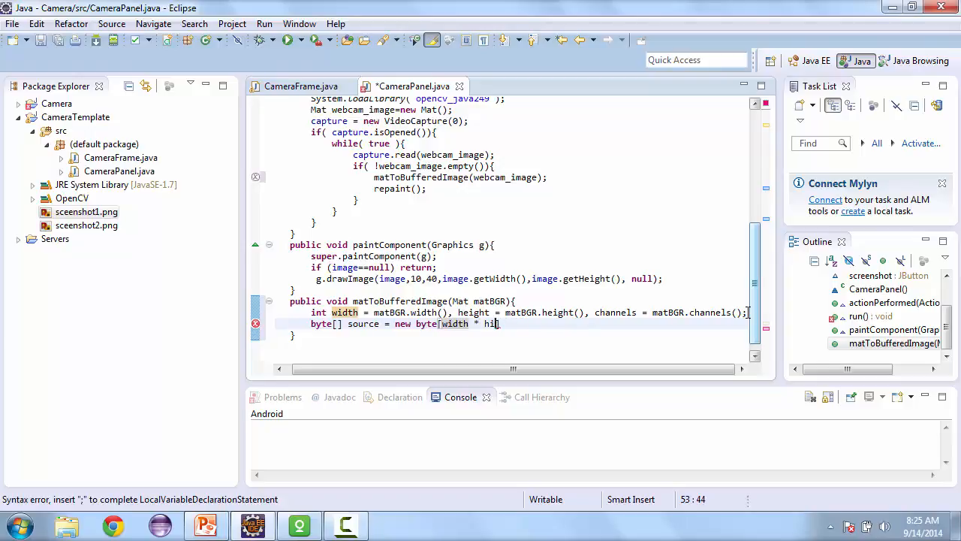
pyautogui.write('eight')
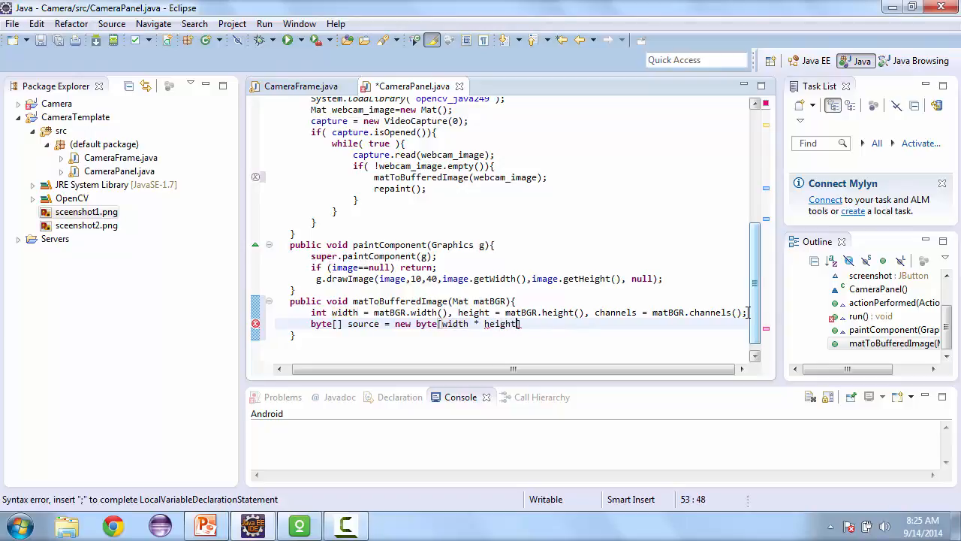
pyautogui.write('* channels')
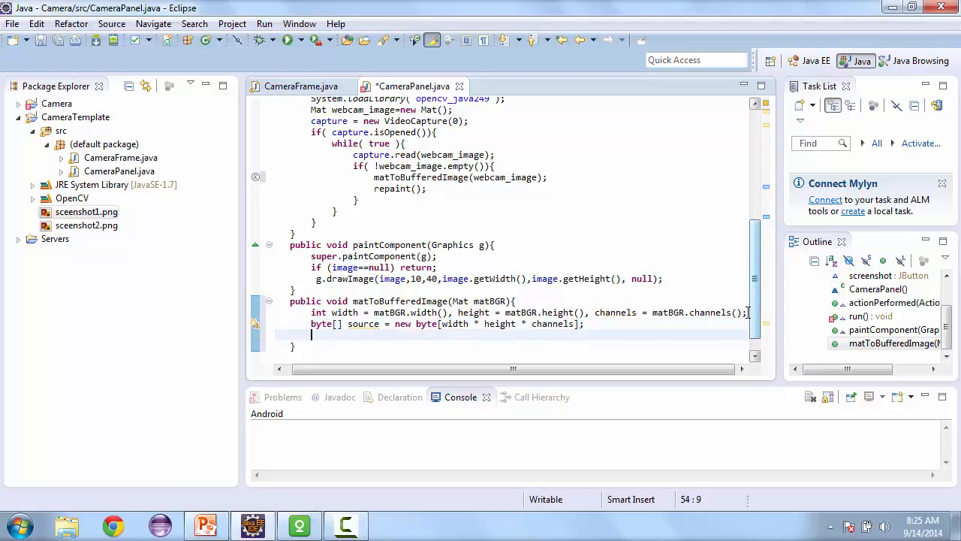
# Add matBGR.get(0,0, source); to read the Mat's pixels into source
pyautogui.write('mathB')
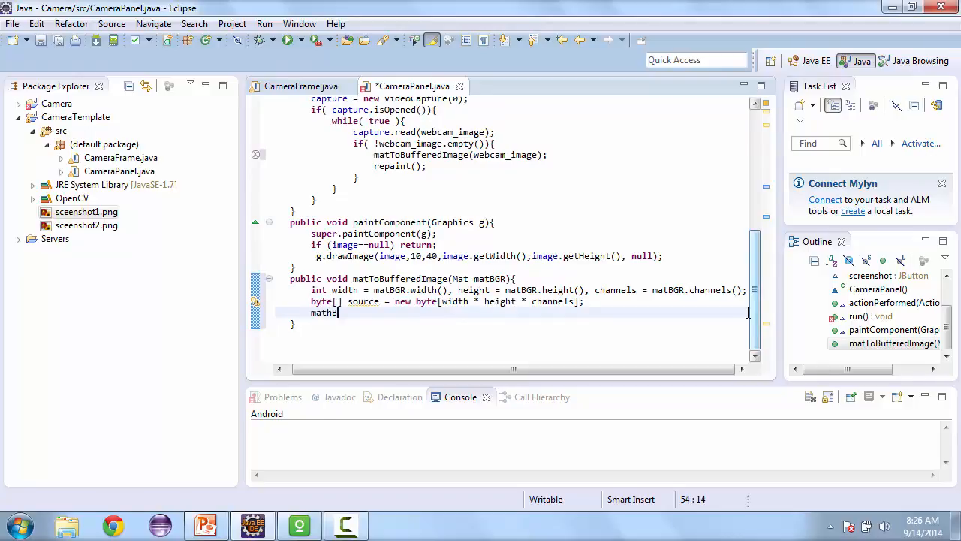
pyautogui.write('GR.')
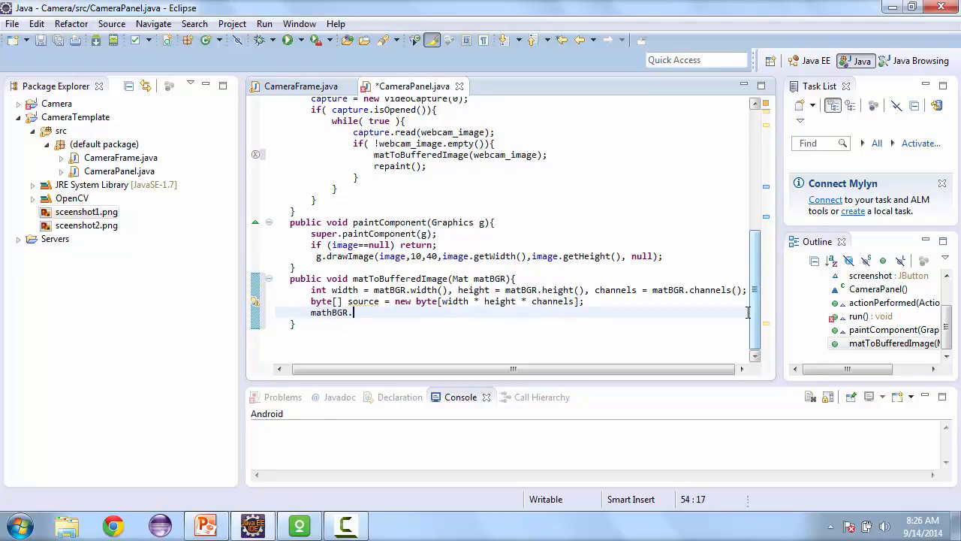
pyautogui.write('get()')
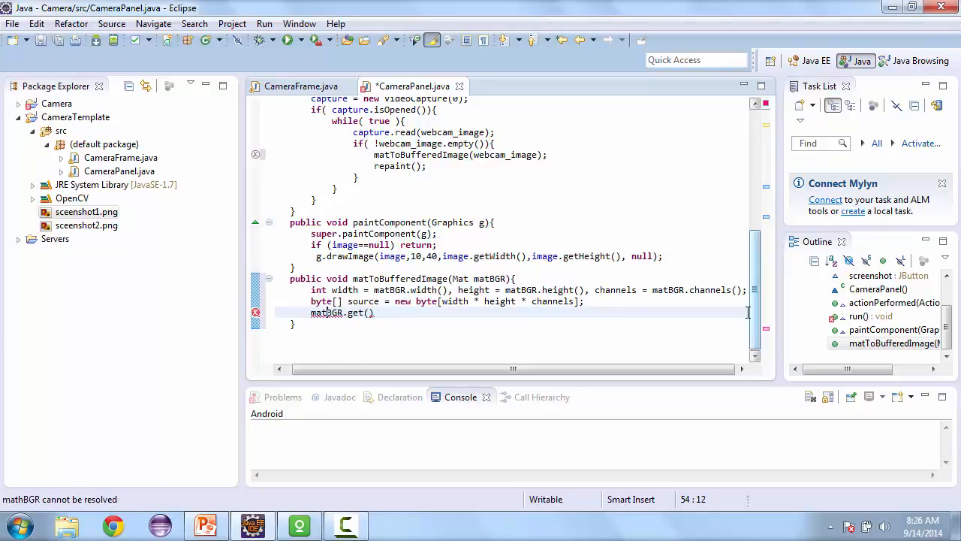
pyautogui.write('0')
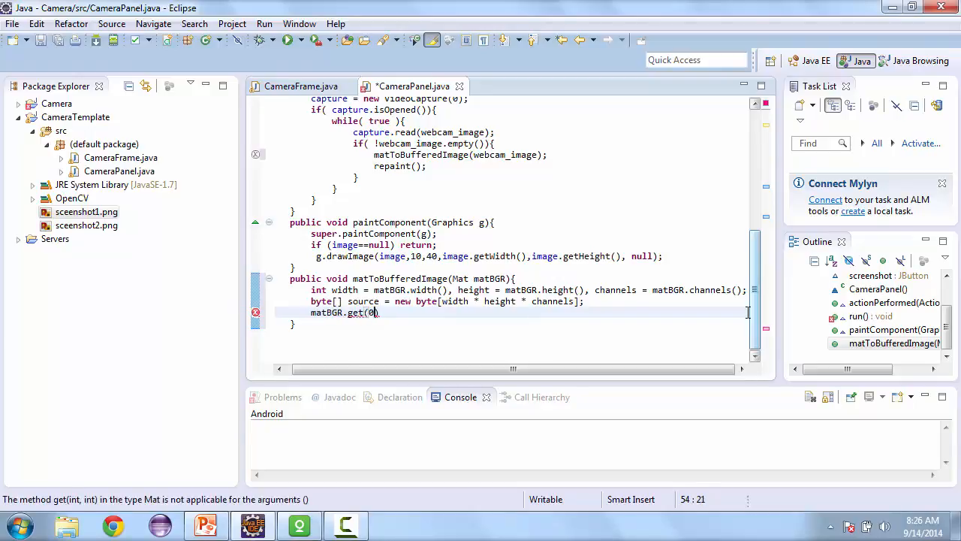
pyautogui.write(',0')
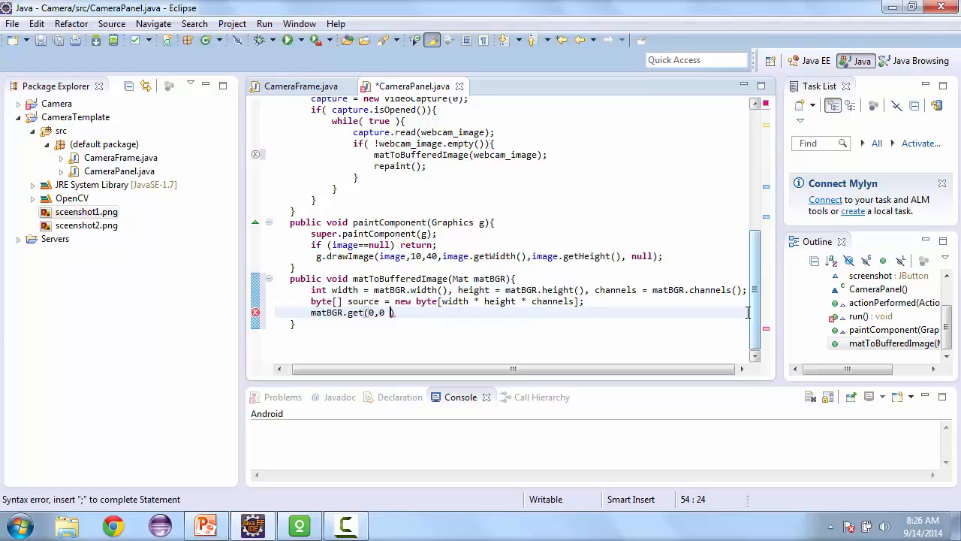
pyautogui.write('source)')
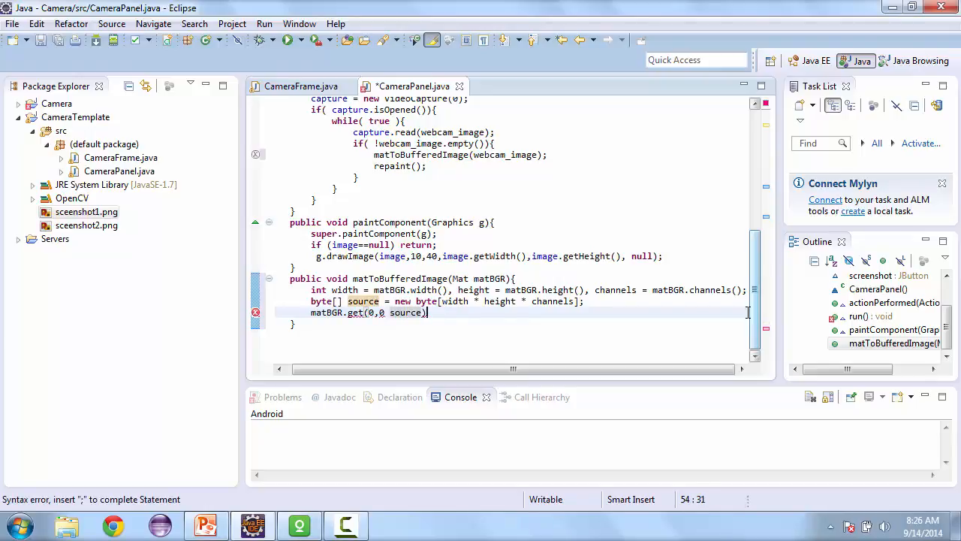
pyautogui.write(';')
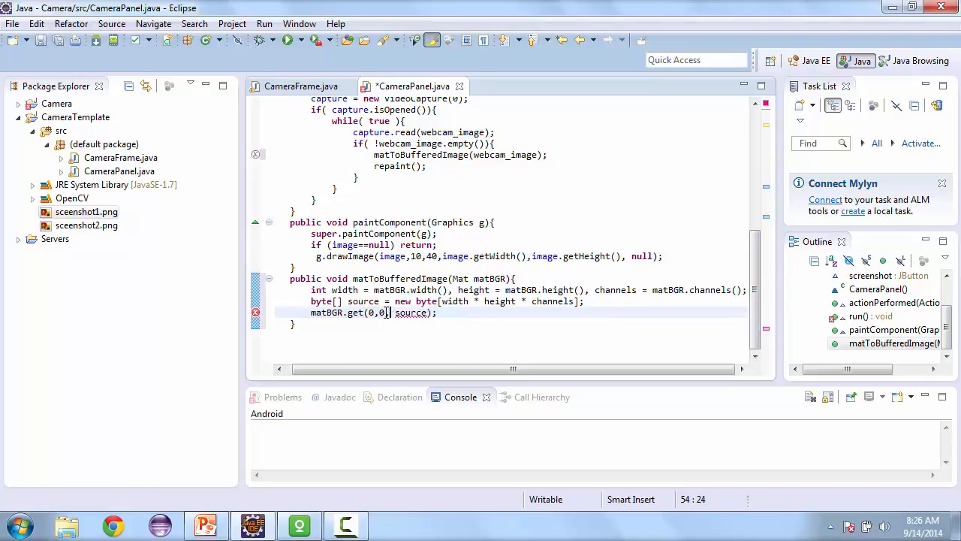
# Assign image = new BufferedImage(width, height, BufferedImage.TYPE_3BYTE_BGR);
pyautogui.write('image = new B')
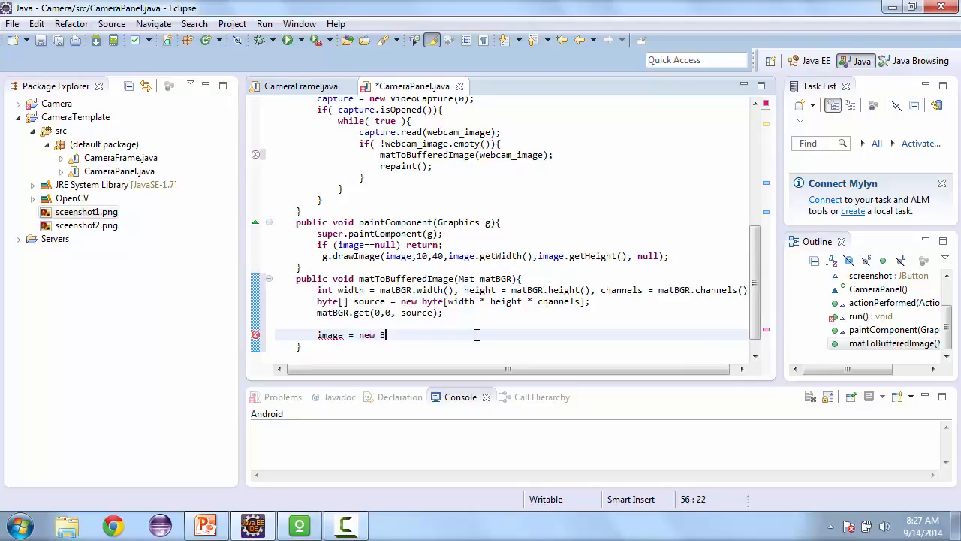
pyautogui.write('uf')
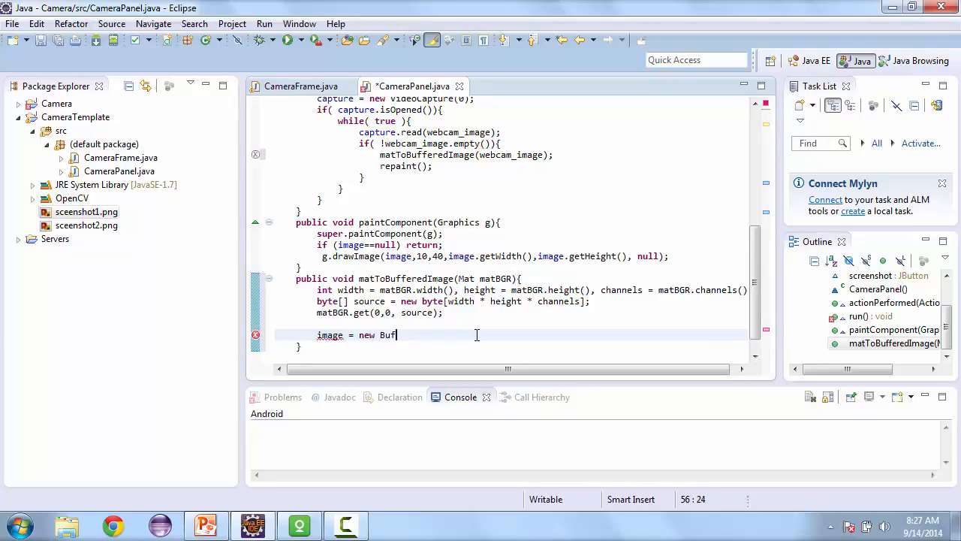
pyautogui.write('fered')
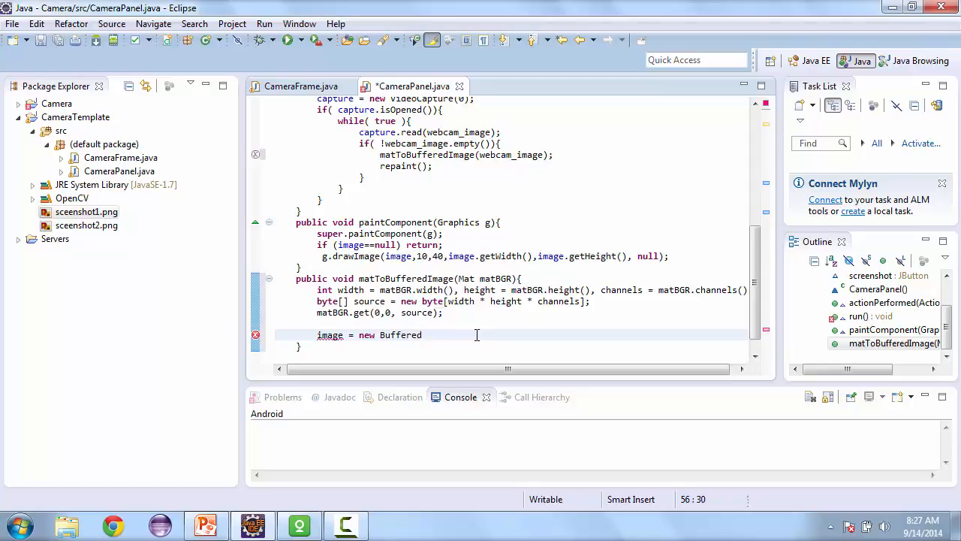
pyautogui.write('Image')
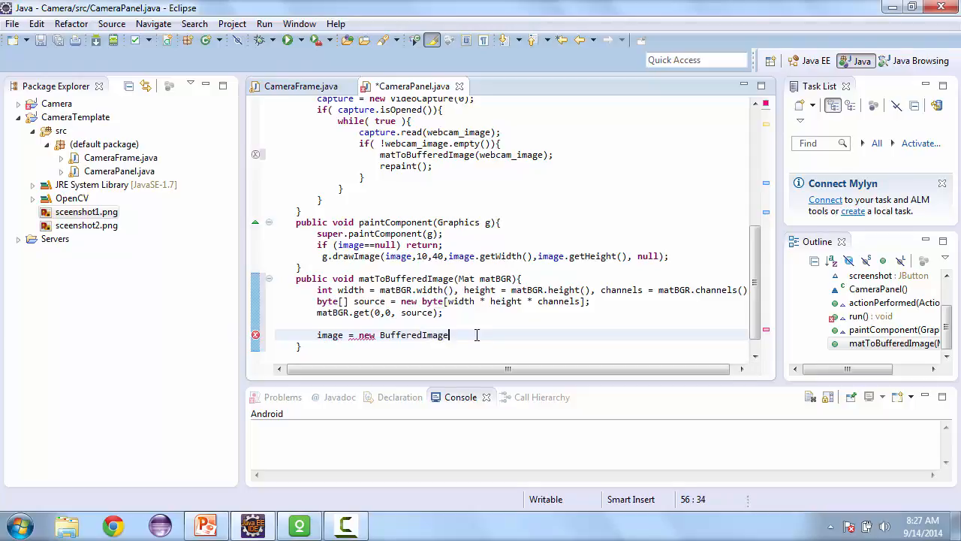
pyautogui.write('(width,)')
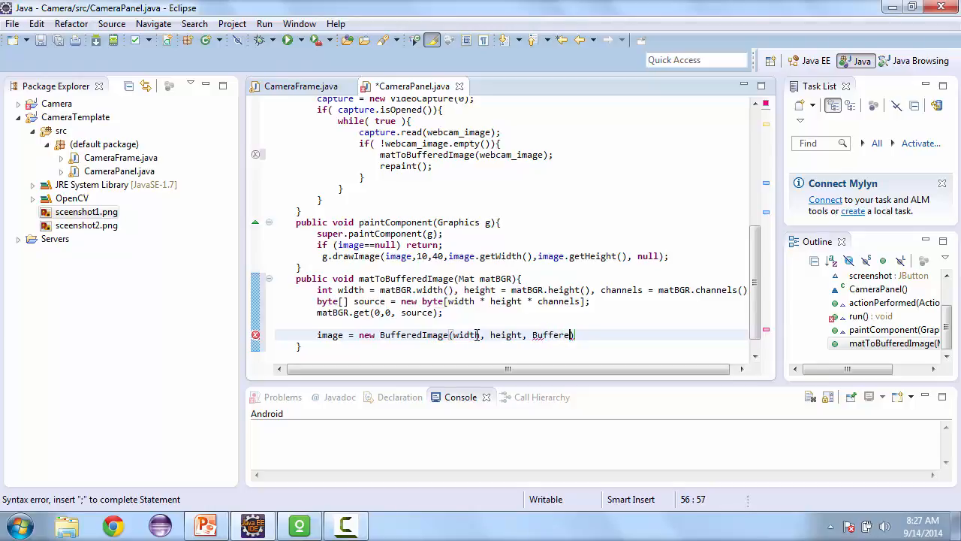
pyautogui.write('.TYPE_3BYTE_BGR')
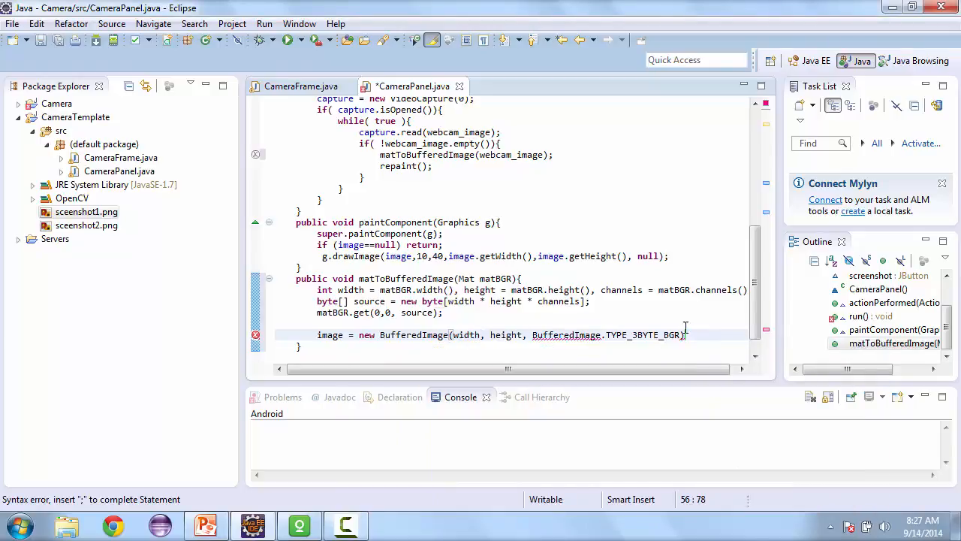
pyautogui.write(';')
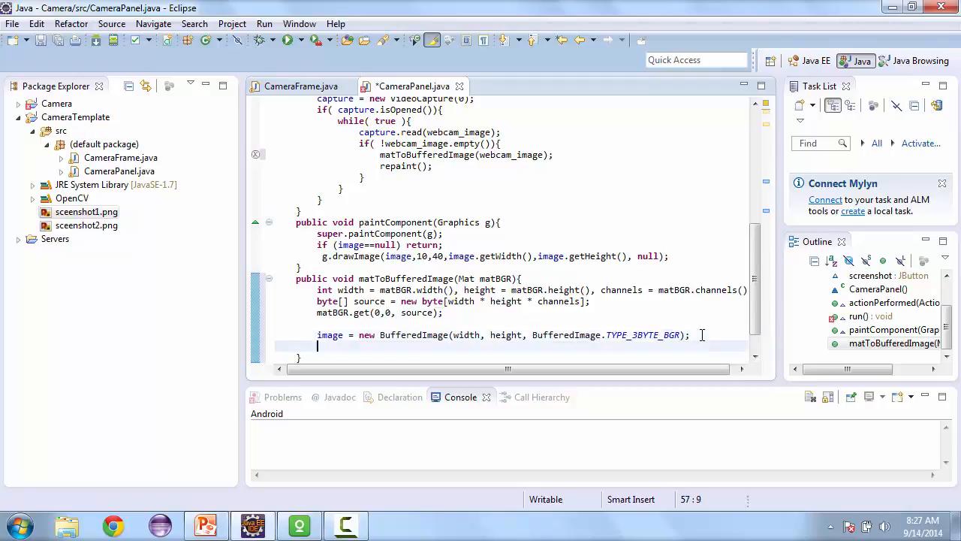
# Declare final byte[] target = ((DataBufferByte) image.getRaster().getDataBuffer()).getData();
pyautogui.write('final by')
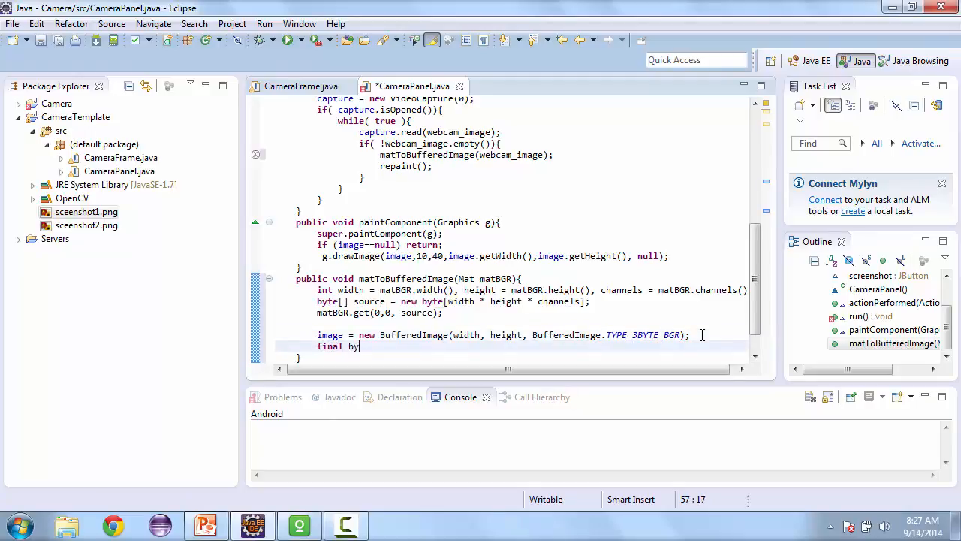
pyautogui.write('y')
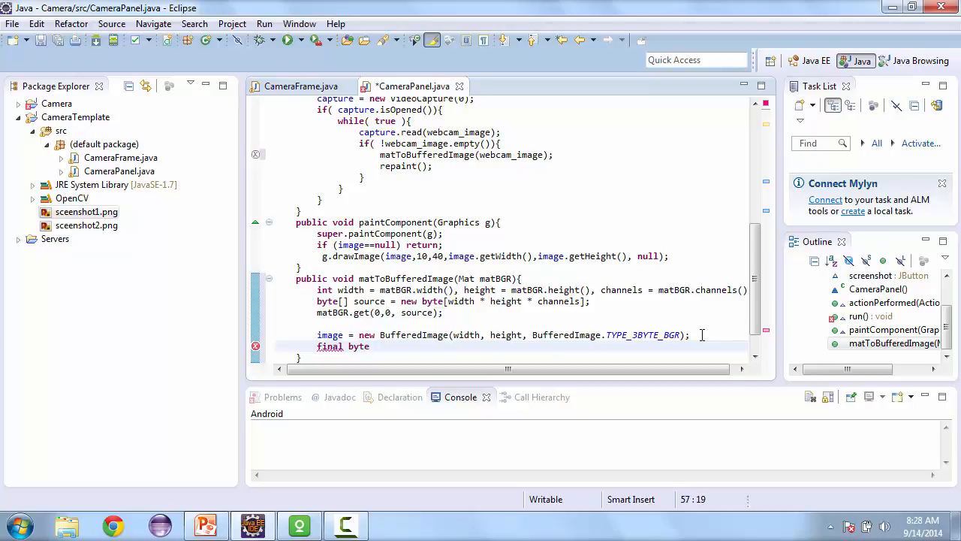
pyautogui.write('[]')
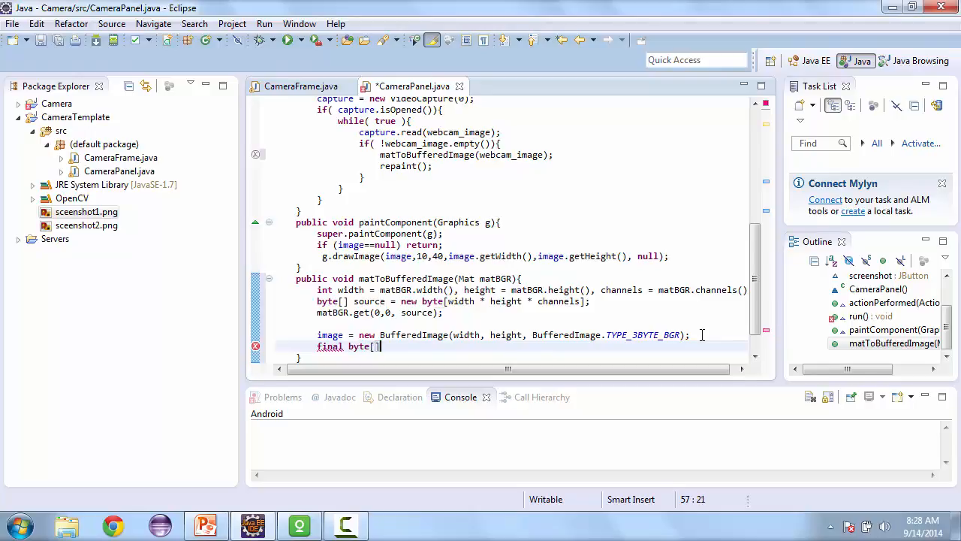
pyautogui.write('tar')
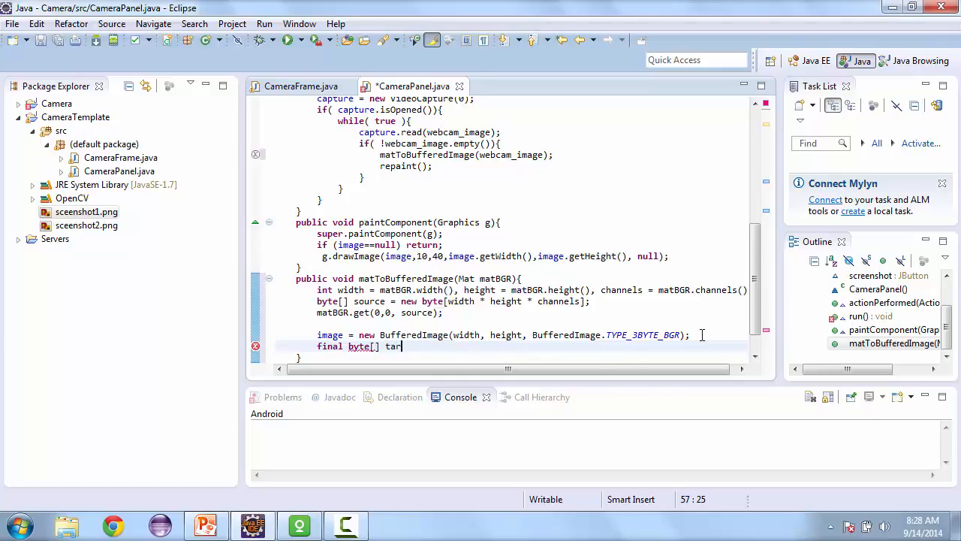
pyautogui.write('get')
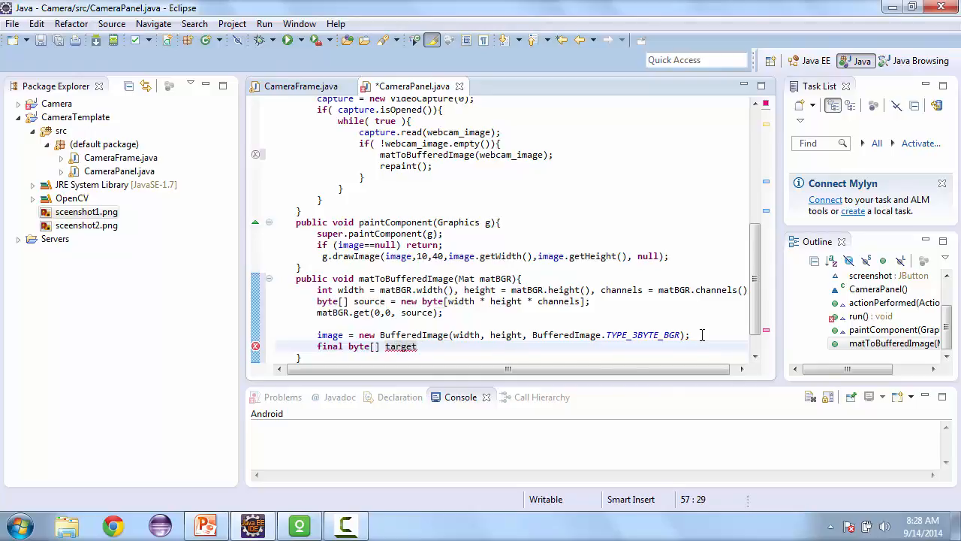
pyautogui.write('= ()')
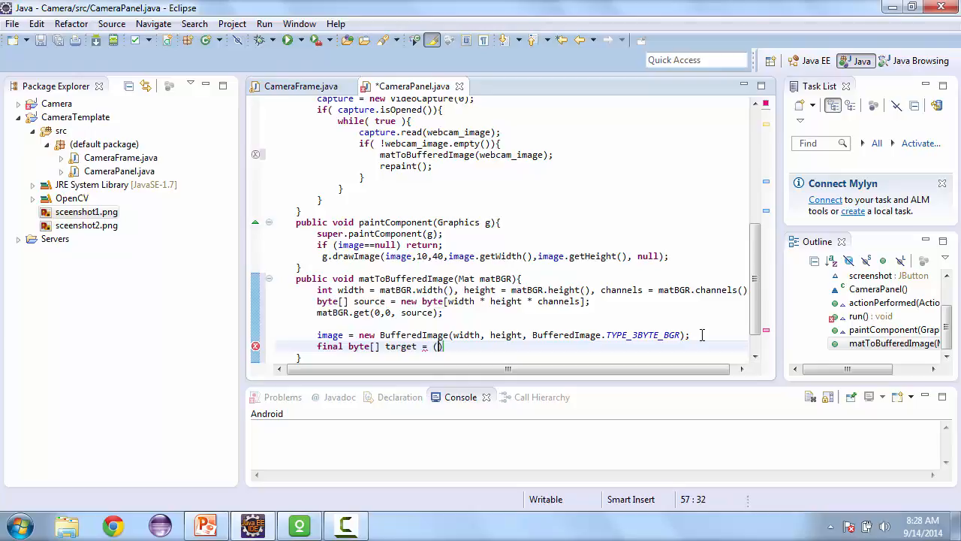
pyautogui.write('(Data')
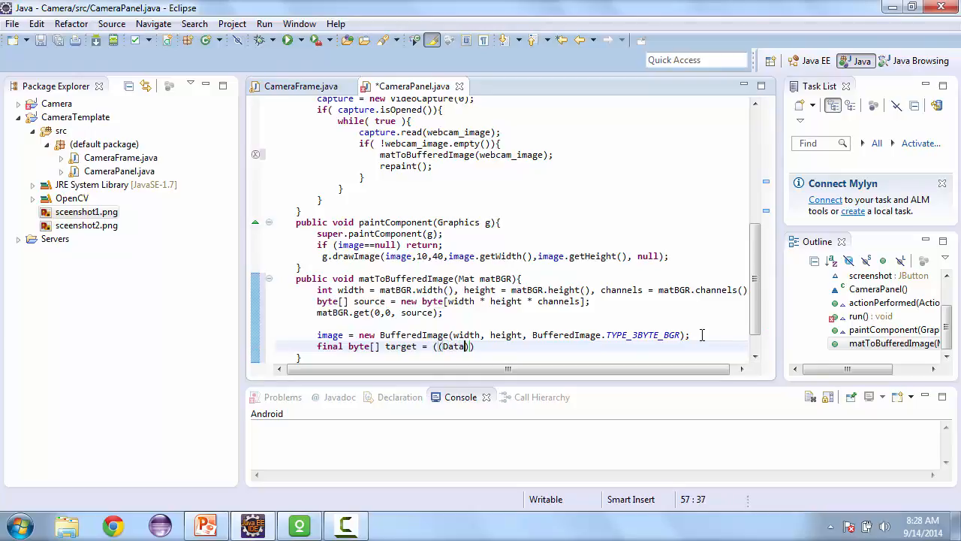
pyautogui.write('BufferByte')
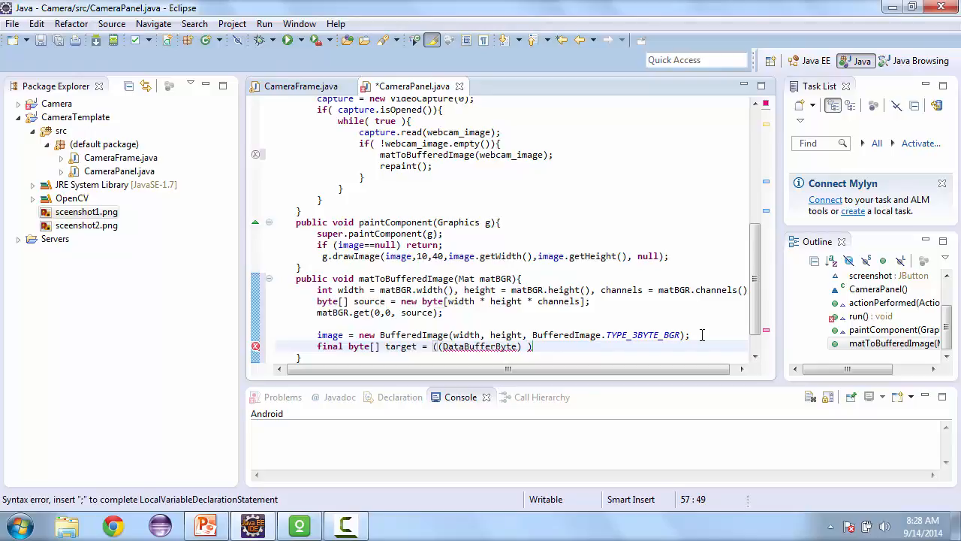
pyautogui.write('image.')
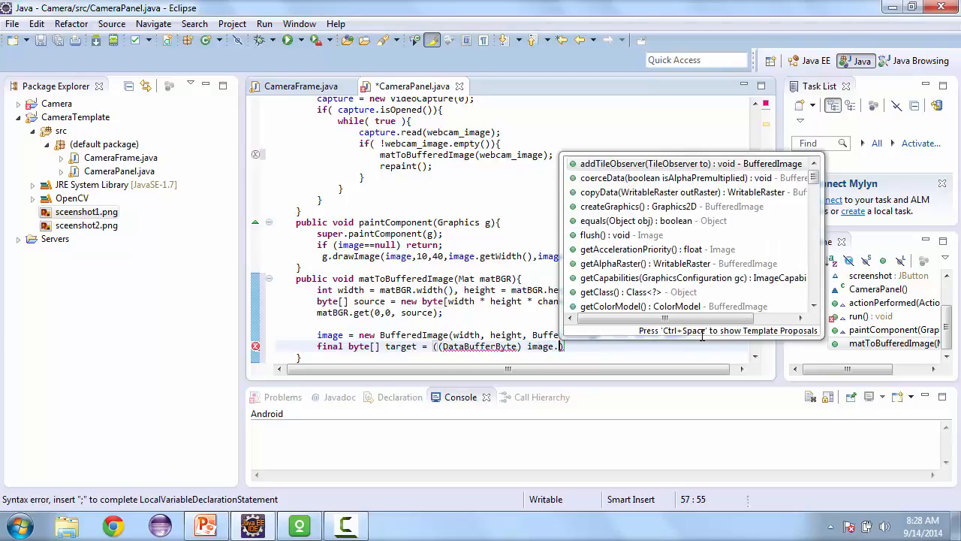
pyautogui.write('getRaster(')
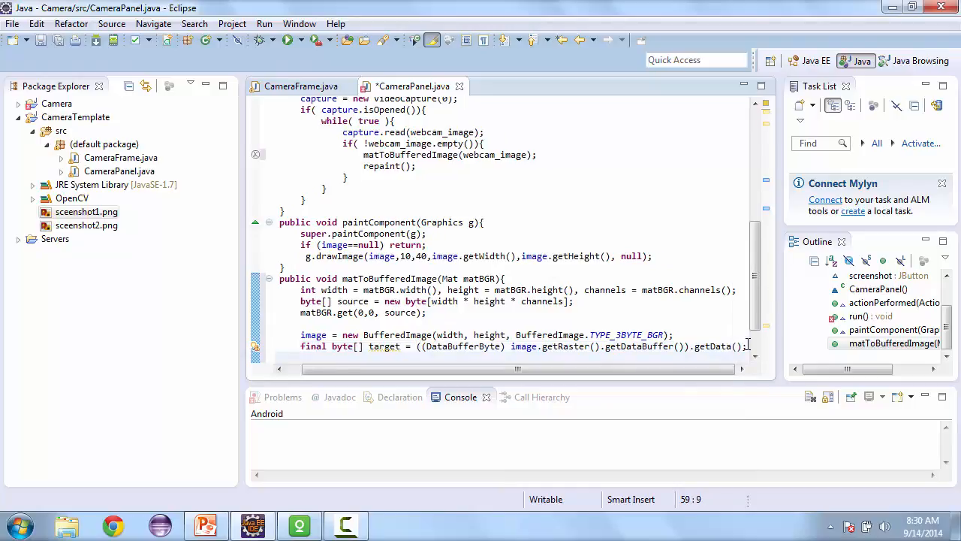
# Add System.arraycopy(source, 0, target, 0, source.length); to fill the image
pyautogui.write('System.arraycopy')
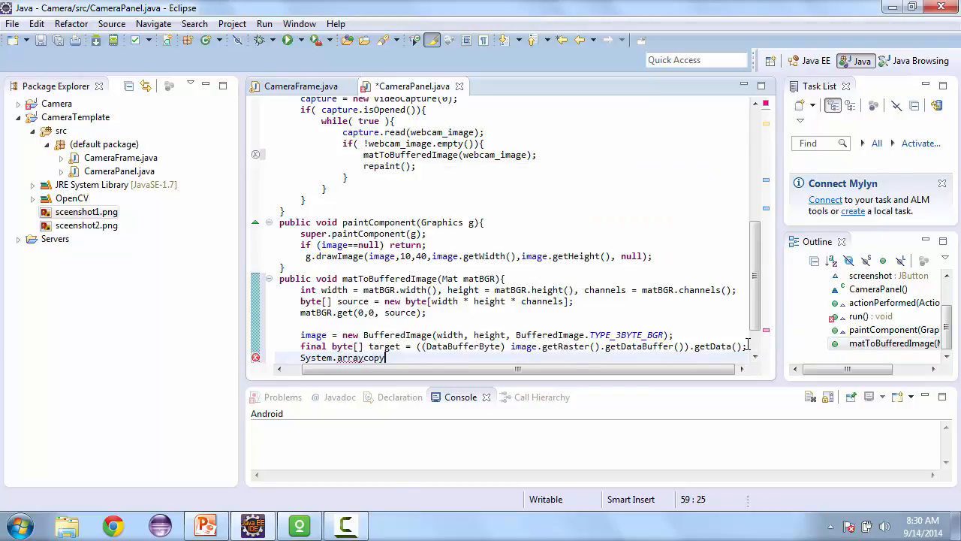
pyautogui.write('(')
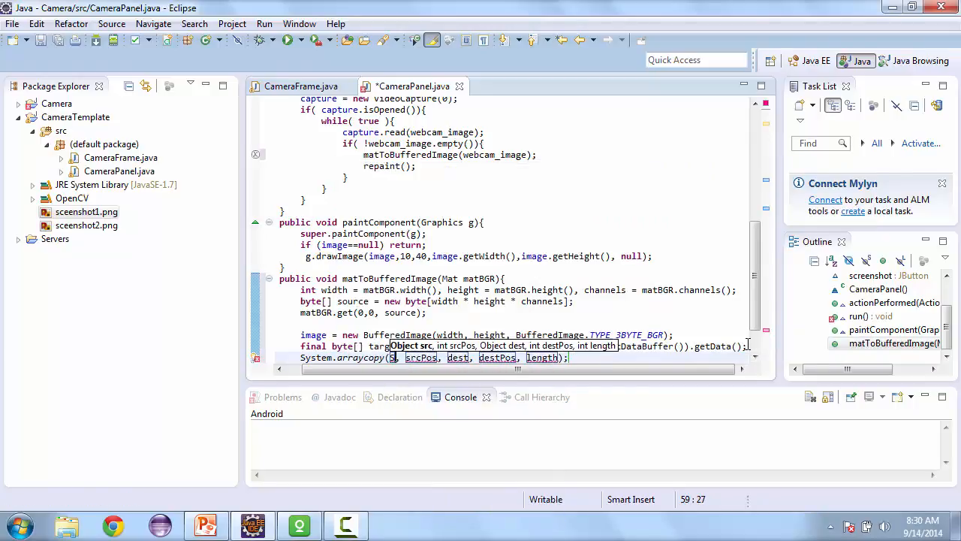
pyautogui.write('ource')
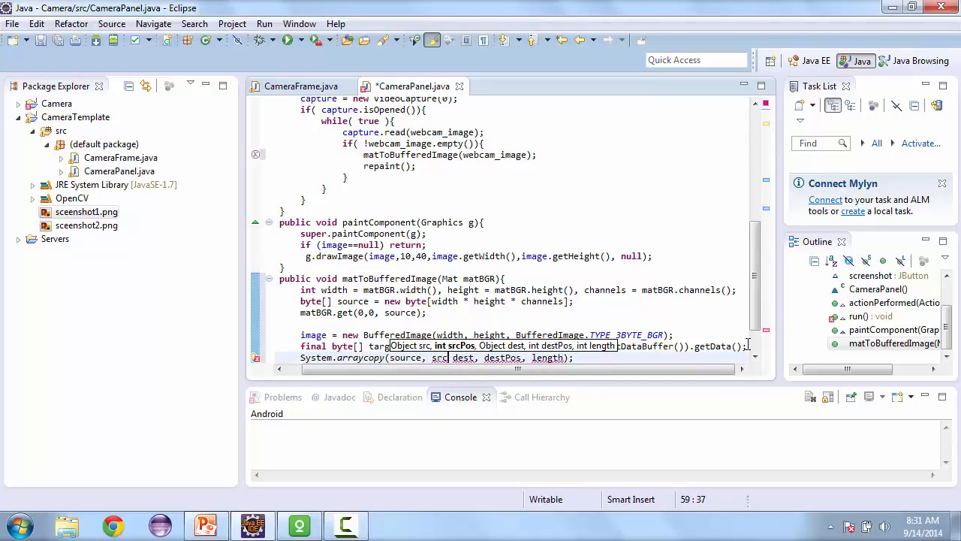
pyautogui.write('0')
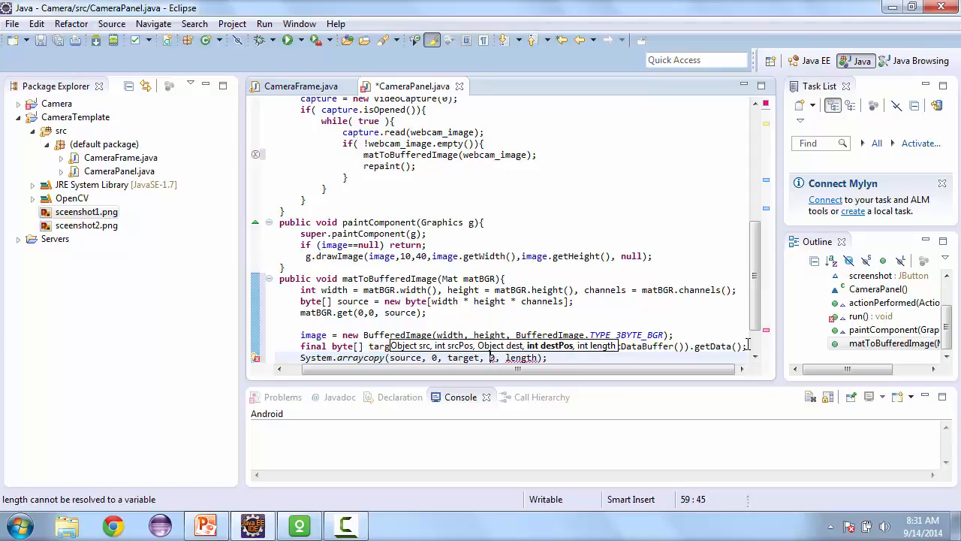
pyautogui.write('0')
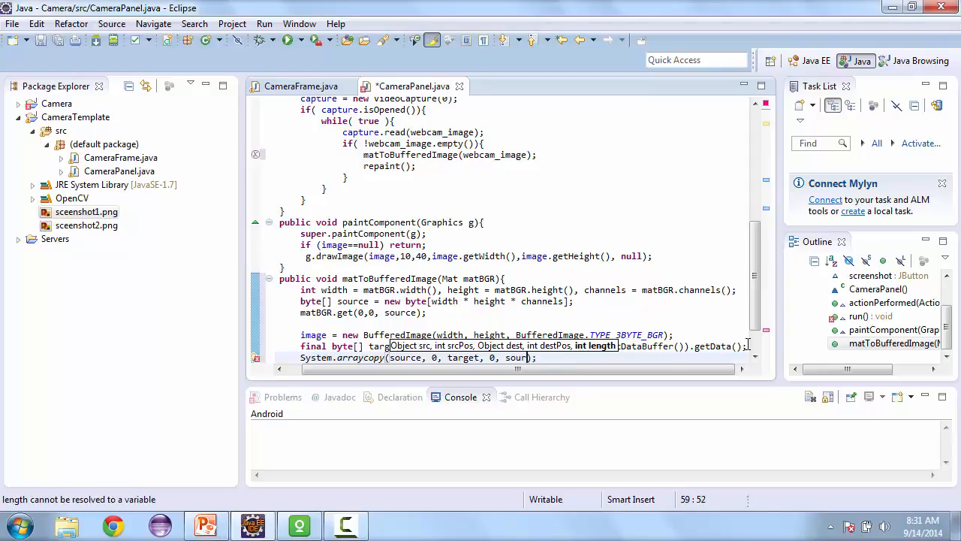
pyautogui.write('.length')
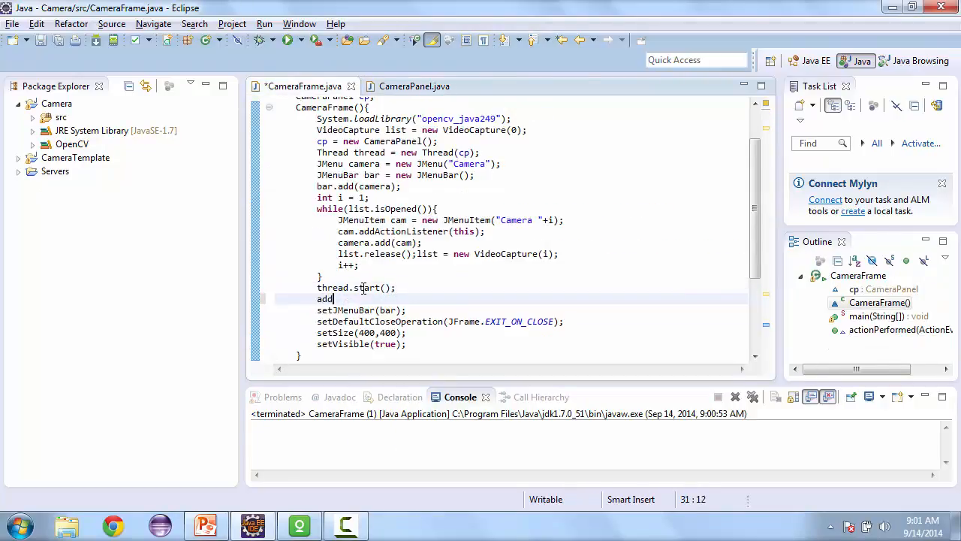
# Add add(cp); in CameraFrame, run the app to see the webcam view, then close it
pyautogui.write('(cp)')
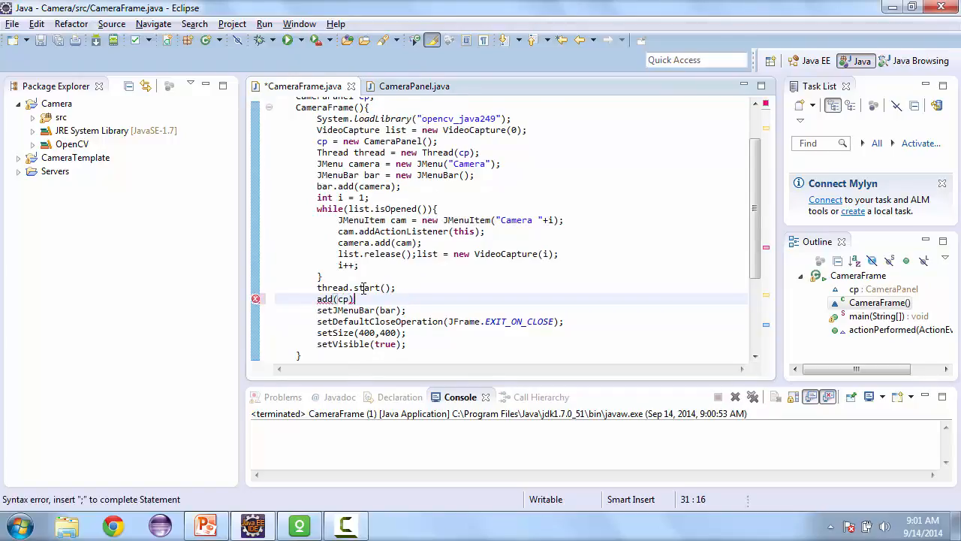
pyautogui.write(';')
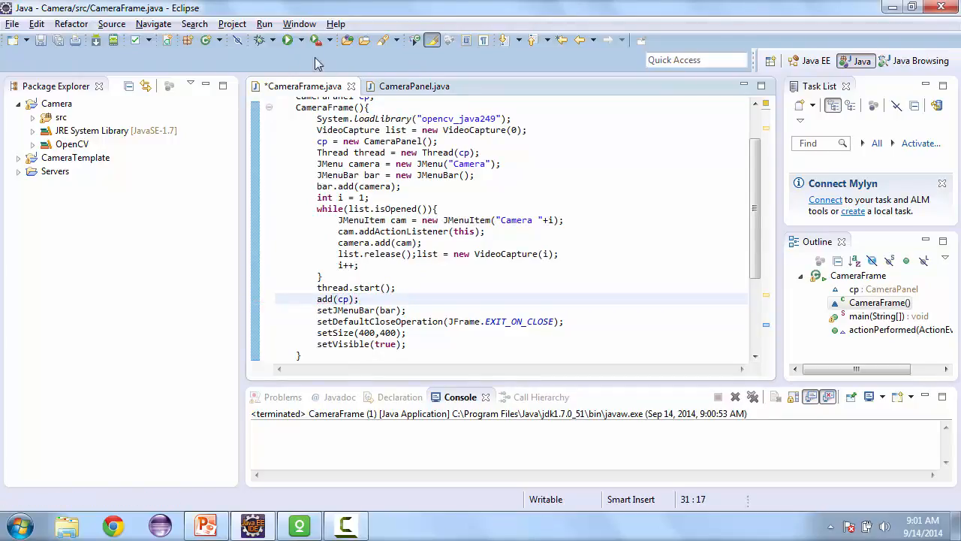
pyautogui.click(287, 39)
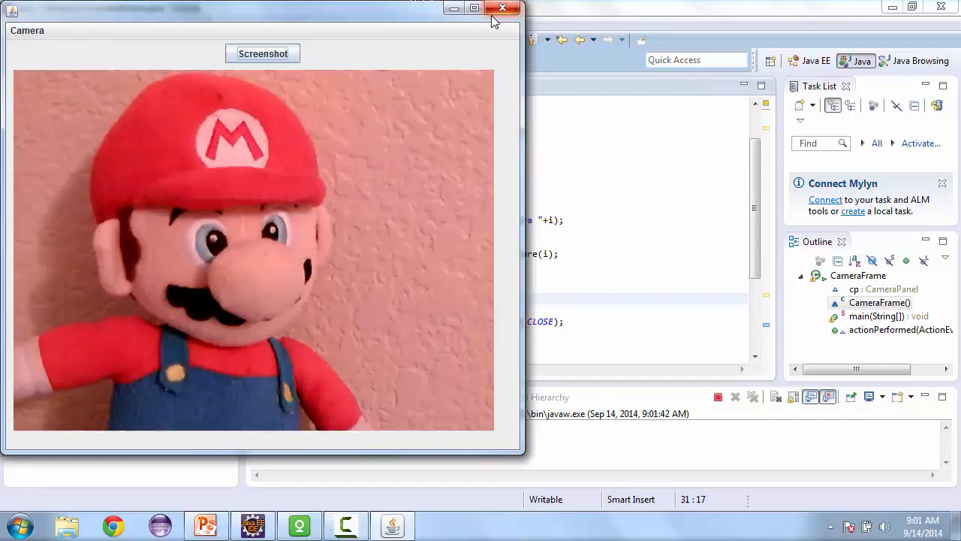
pyautogui.click(502, 9)
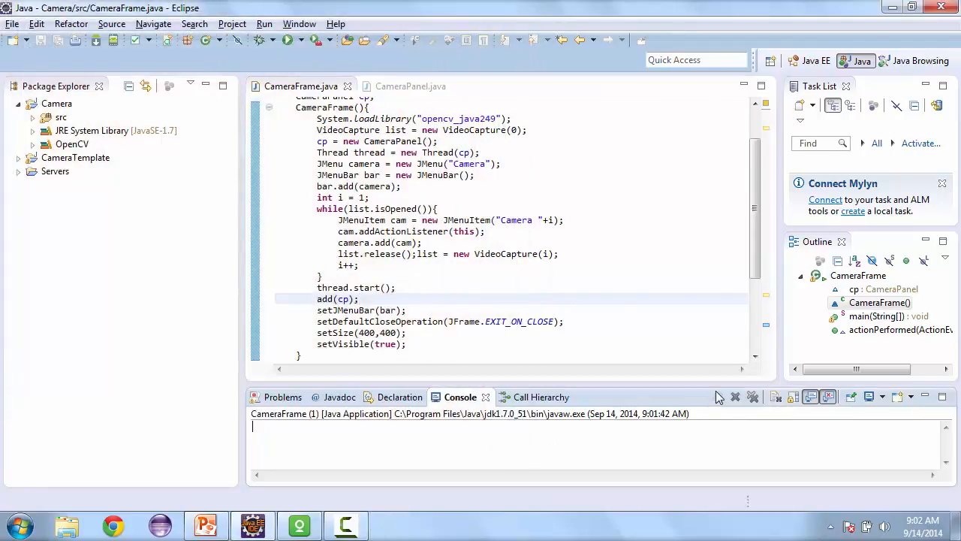
# In CameraPanel's run(), get JFrame topFrame via SwingUtilities.getWindowAncestor(this)
pyautogui.click(411, 85)
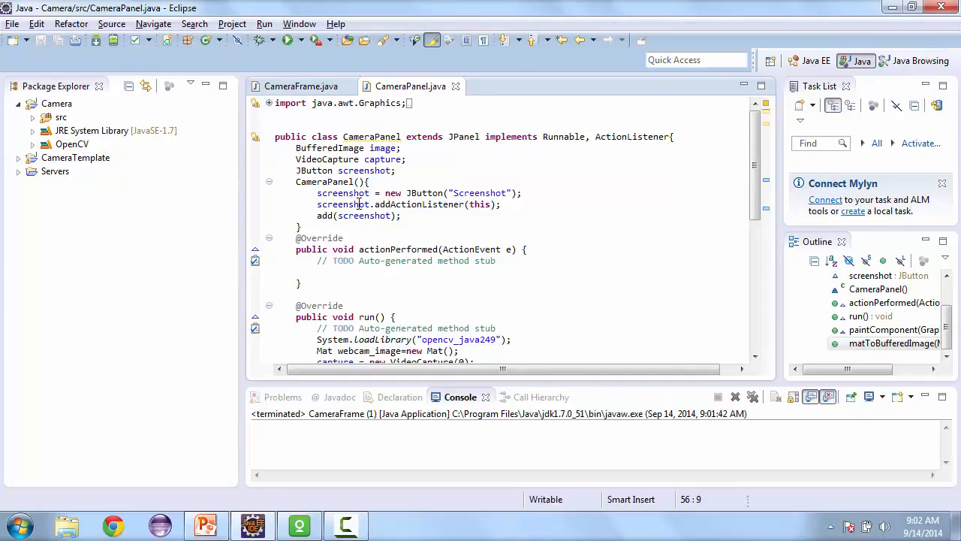
pyautogui.moveTo(424, 268)
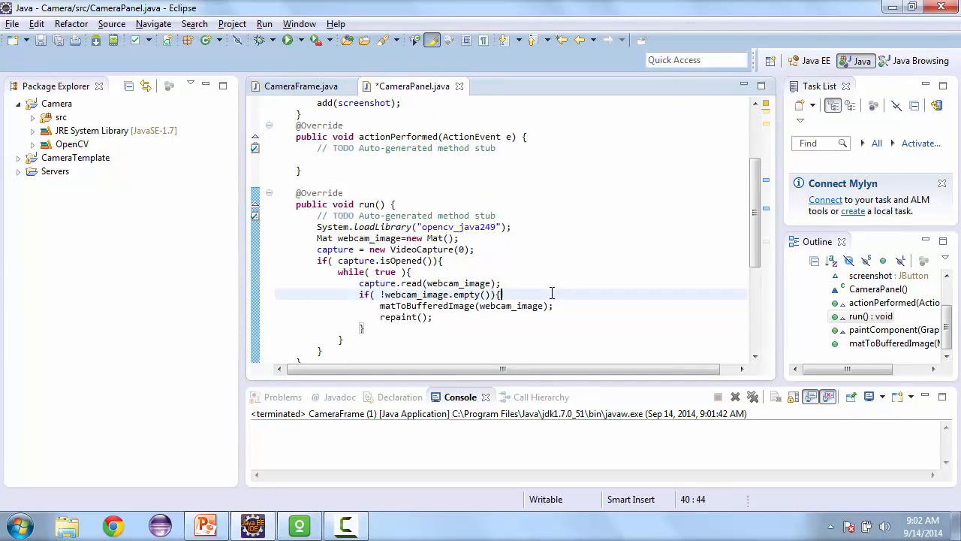
pyautogui.write('JFrame')
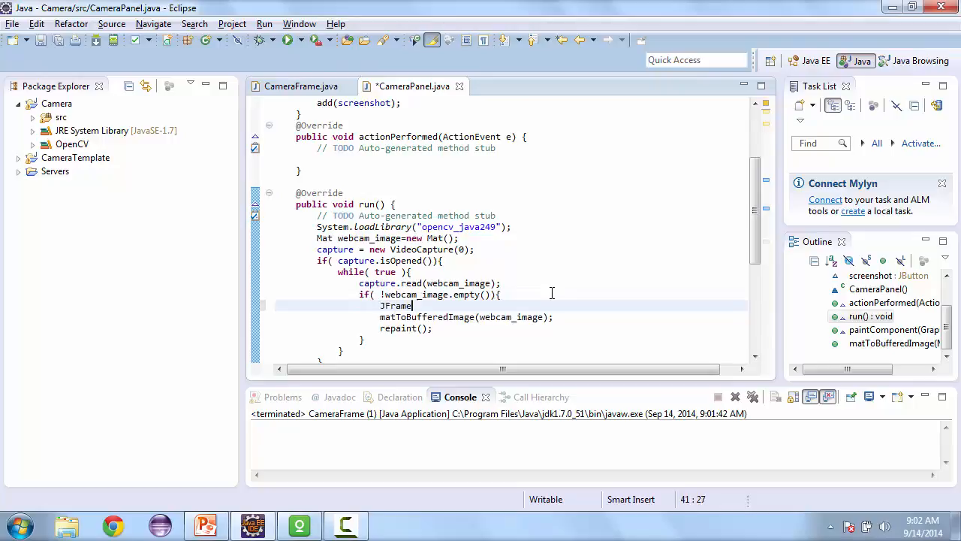
pyautogui.write('top')
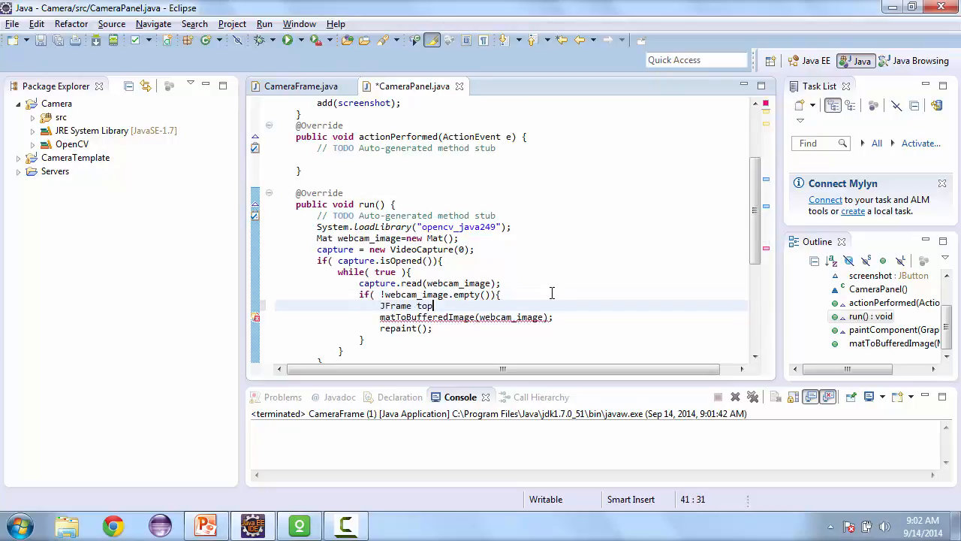
pyautogui.write('Frmae = (JFrame')
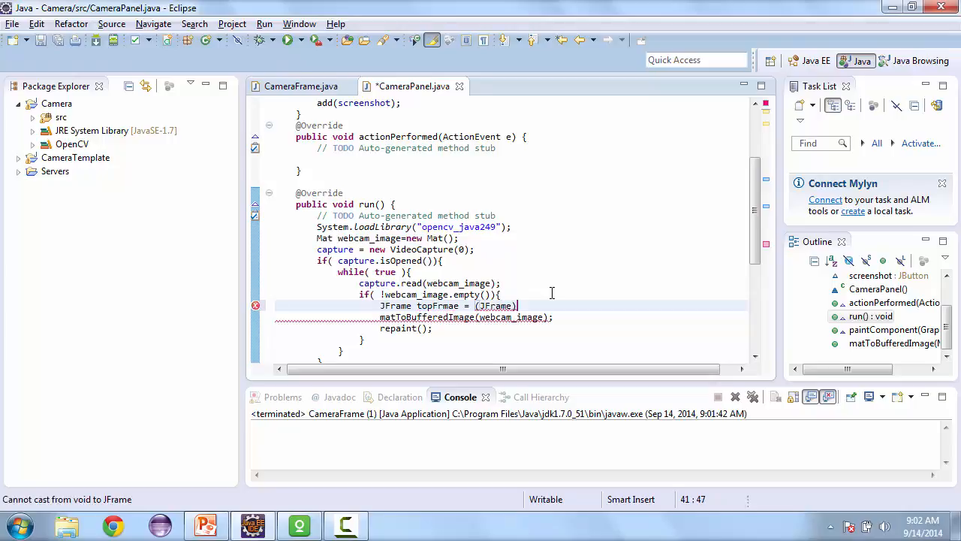
pyautogui.write('SwingU')
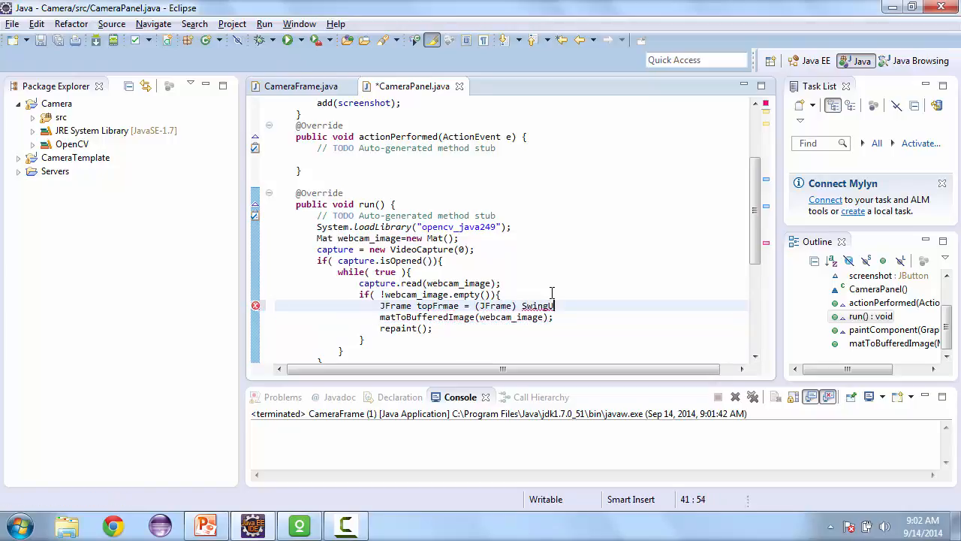
pyautogui.write('tilities')
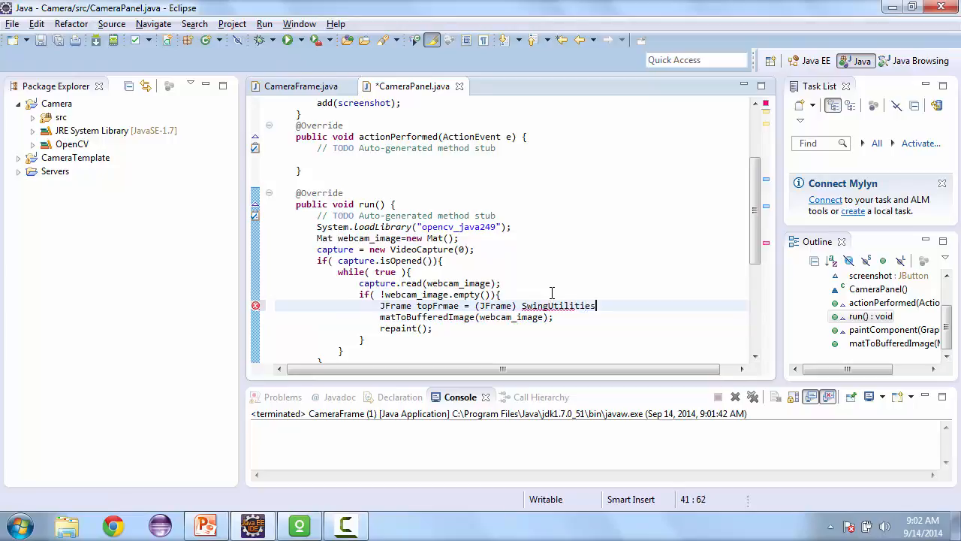
pyautogui.write('.getW')
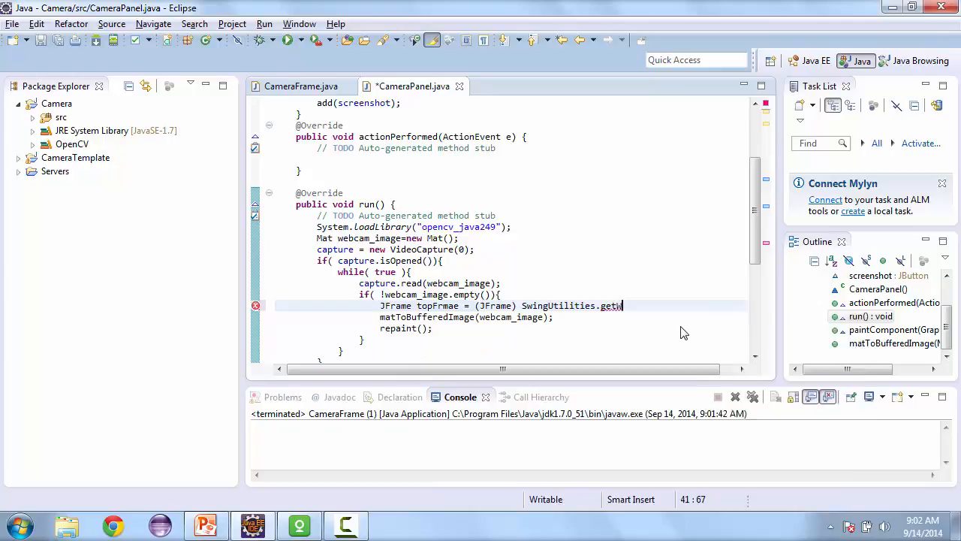
pyautogui.write('indowAncestor(this);')
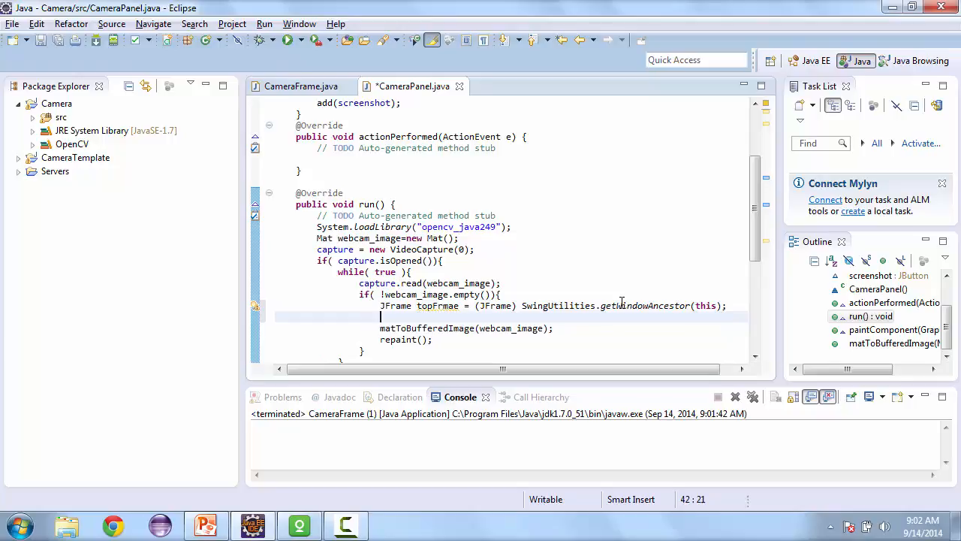
# Call topFrame.setSize(webcam_image.width()+40, webcam_image.height()+110)
pyautogui.write('topFrame.setsize(w')
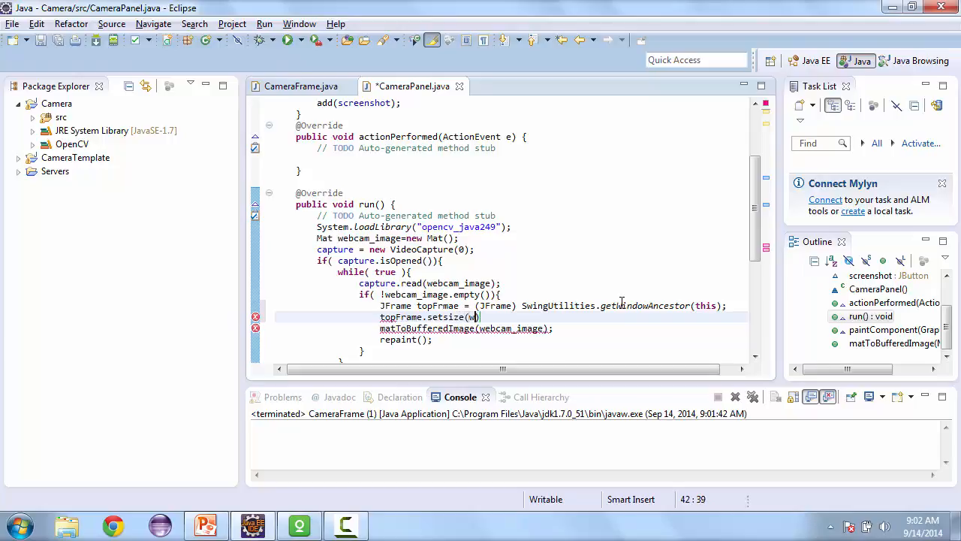
pyautogui.press('BackSpace')
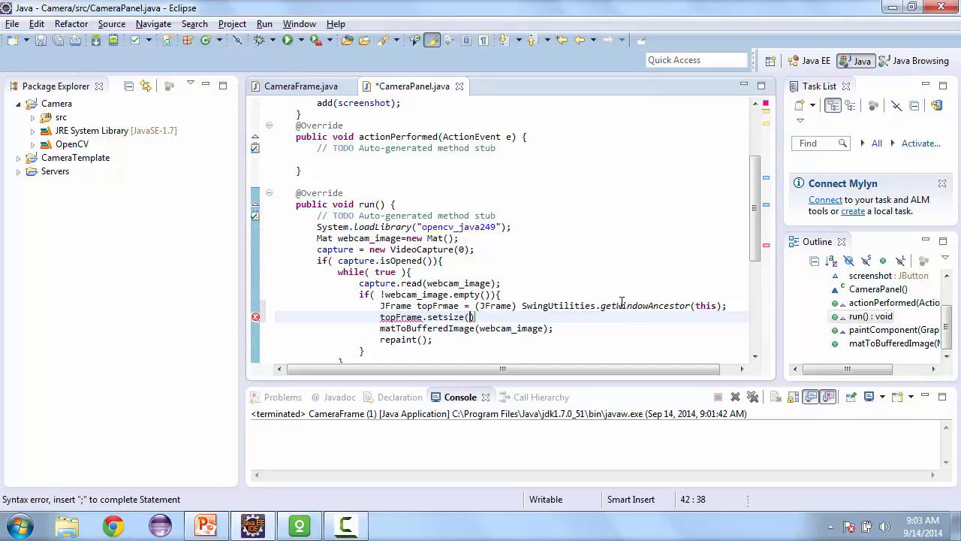
pyautogui.write('webcam_image.wd')
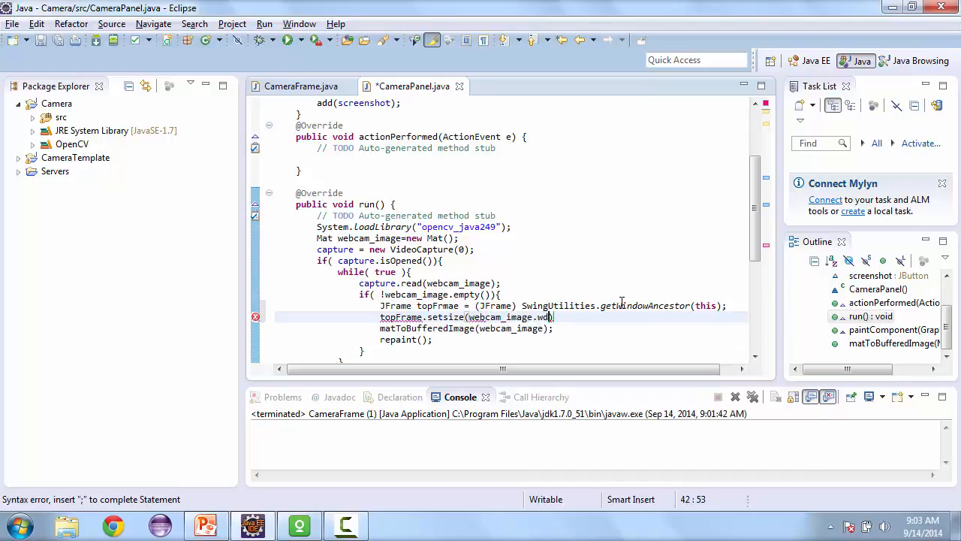
pyautogui.write('idth()')
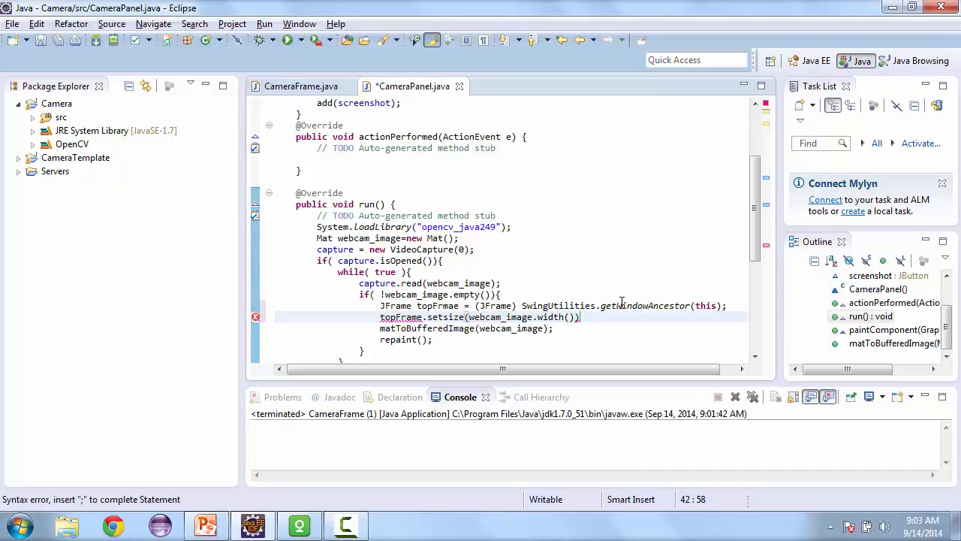
pyautogui.write('+40,')
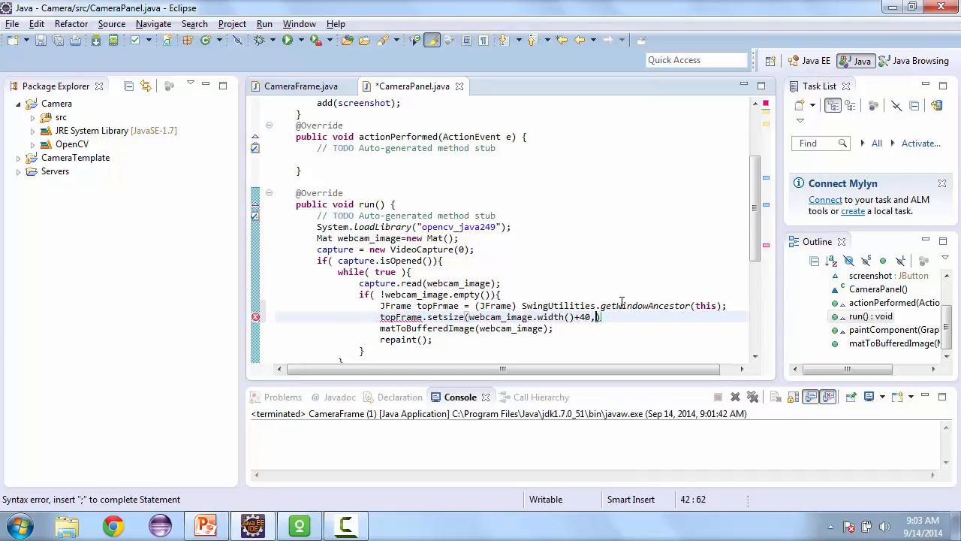
pyautogui.write('webcame_image.height(')
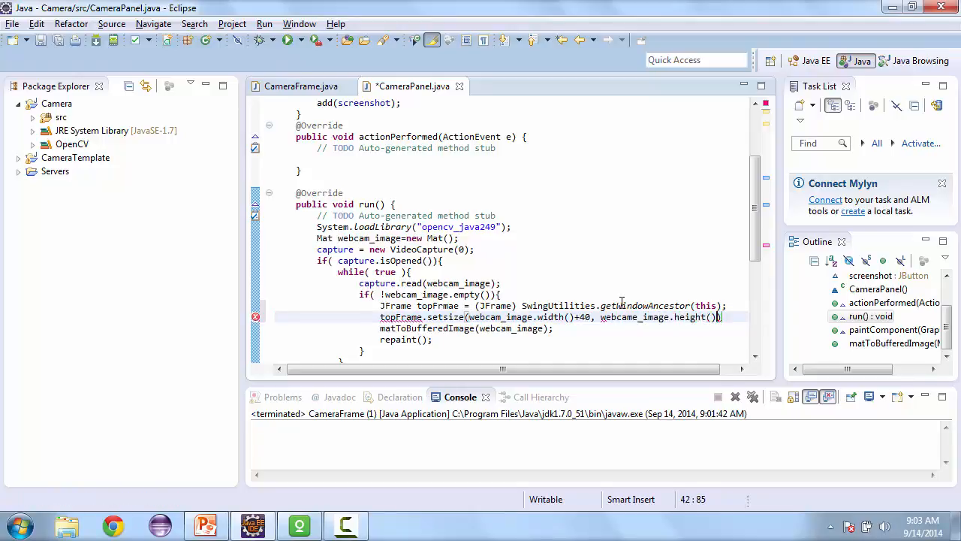
pyautogui.write('+110')
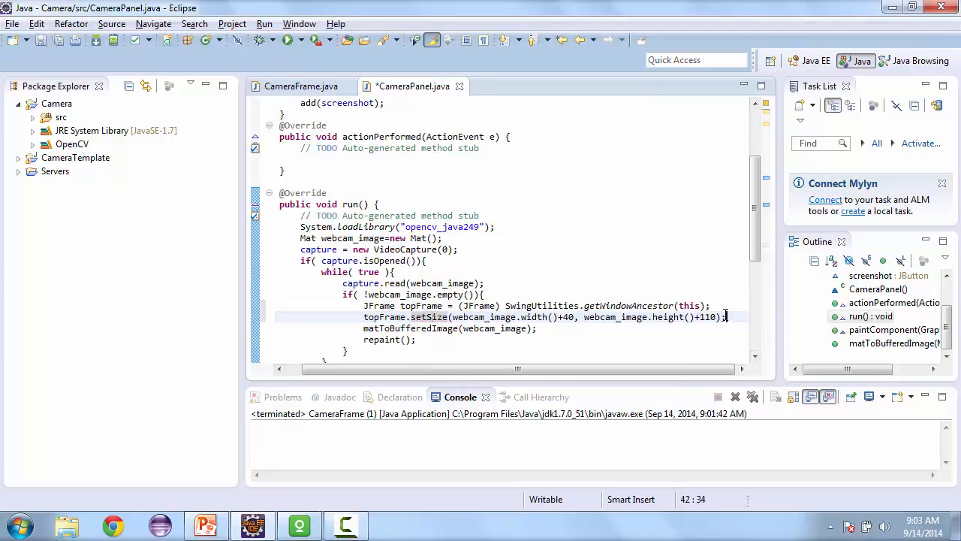
# Save and relaunch CameraFrame to check the resized window, then return to the actionPerformed handler
pyautogui.click(285, 39)
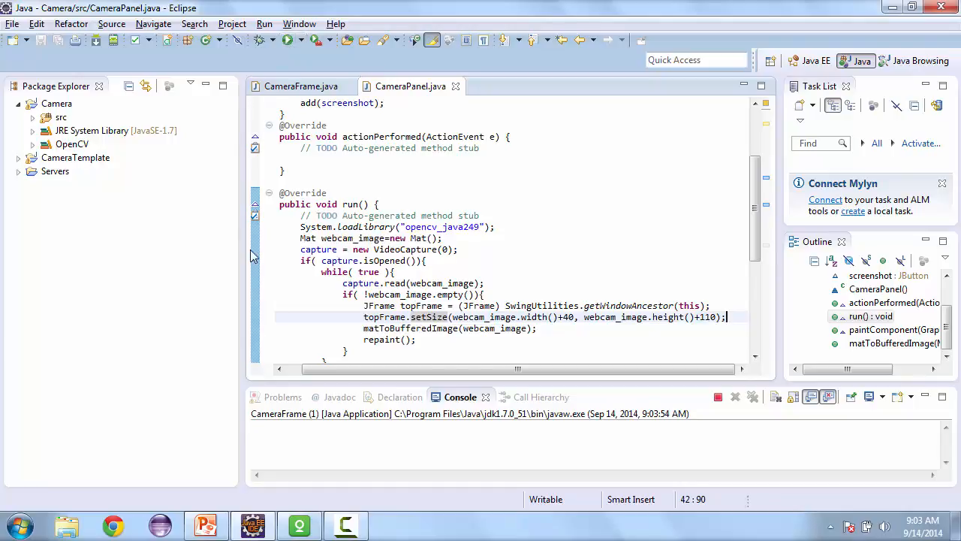
pyautogui.click(288, 39)
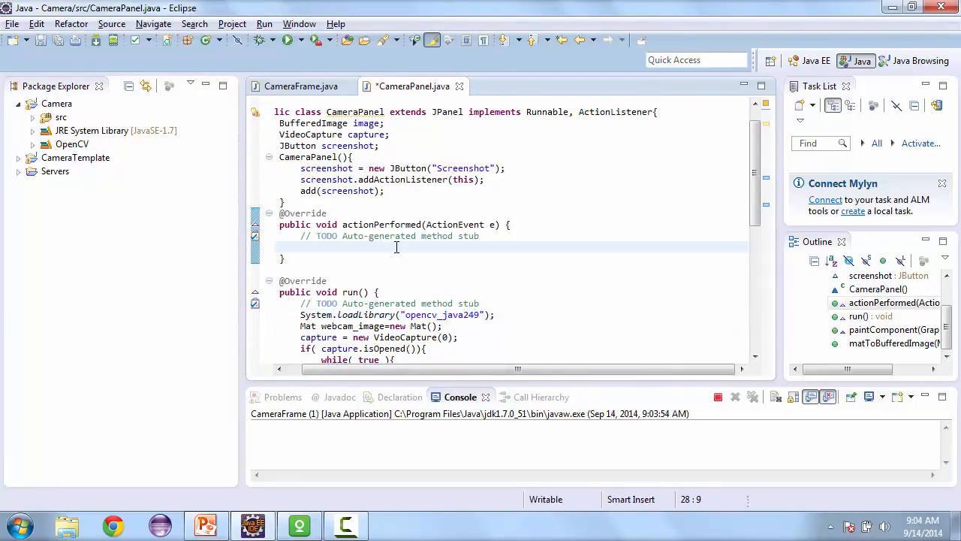
# Declare File output = new File("screenshot1.png") and a counter int i = 0
pyautogui.write('File')
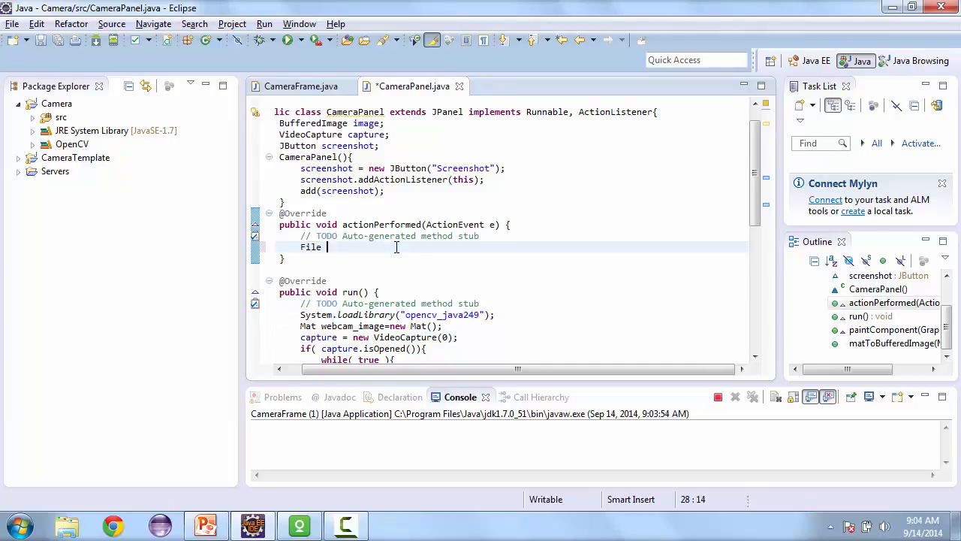
pyautogui.write('ouput')
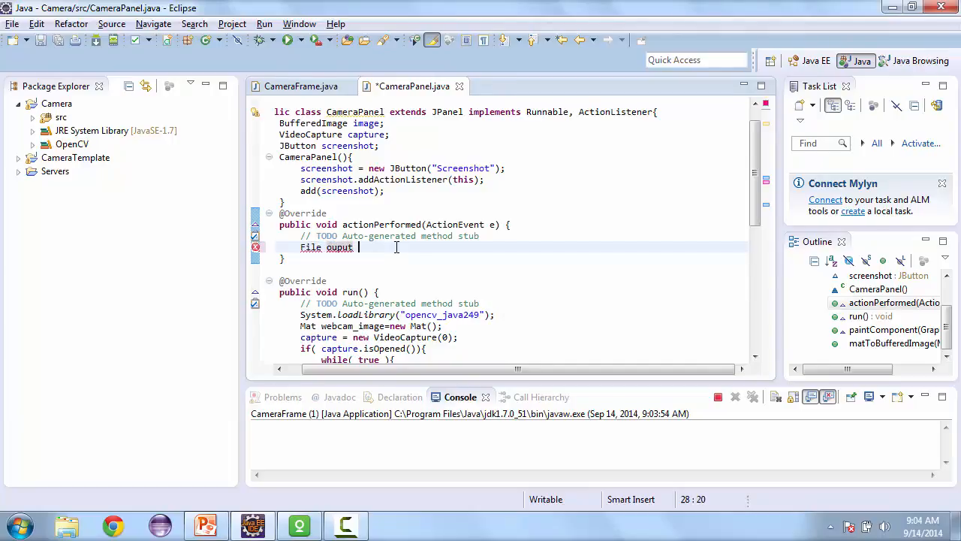
pyautogui.write('= new File("')
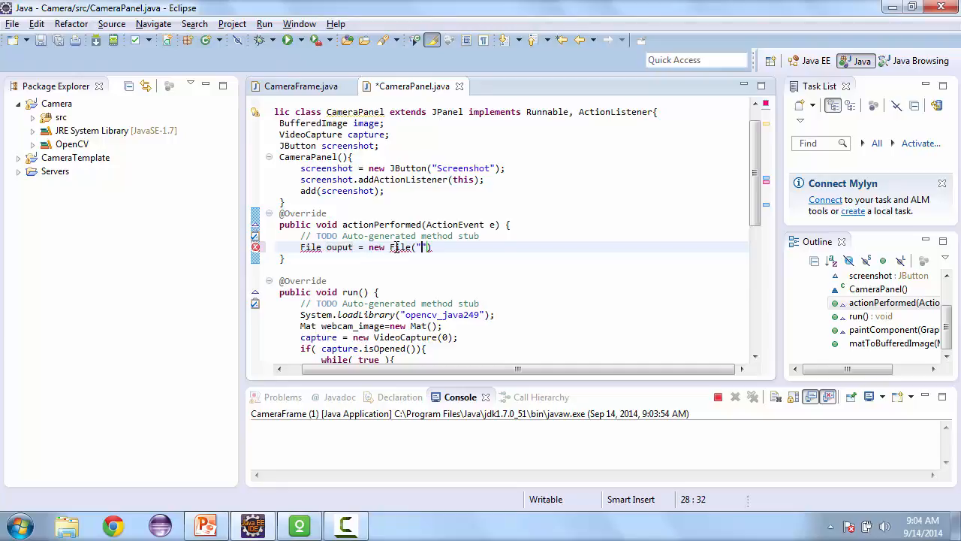
pyautogui.write('screenshot1.png')
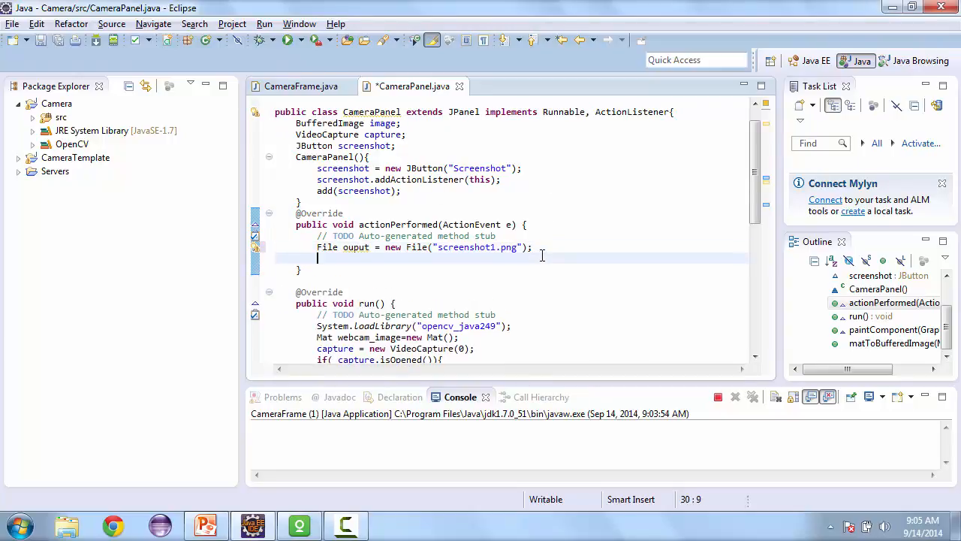
pyautogui.write('int i =0;')
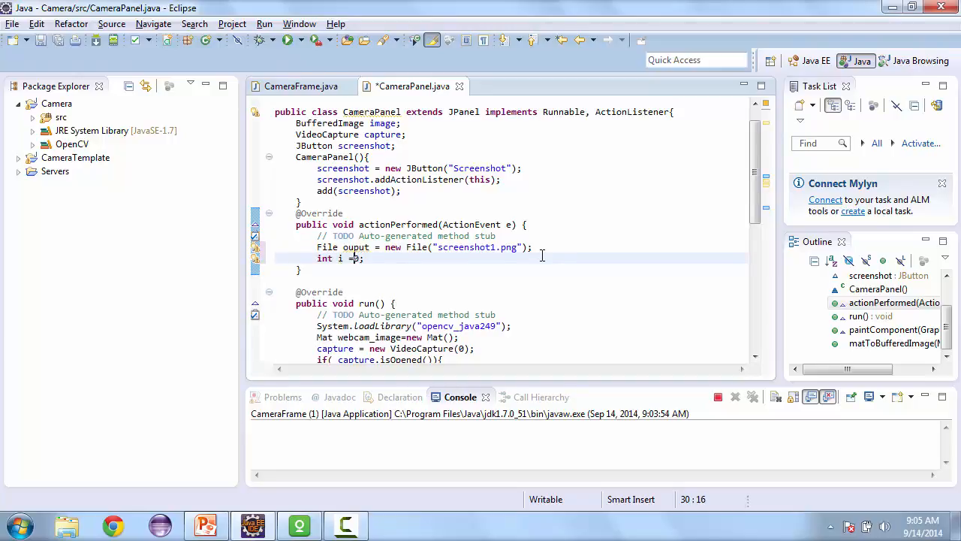
# Loop while output.exists(), incrementing i and rebuilding output as "screenshot"+i+".png"
pyautogui.write('w')
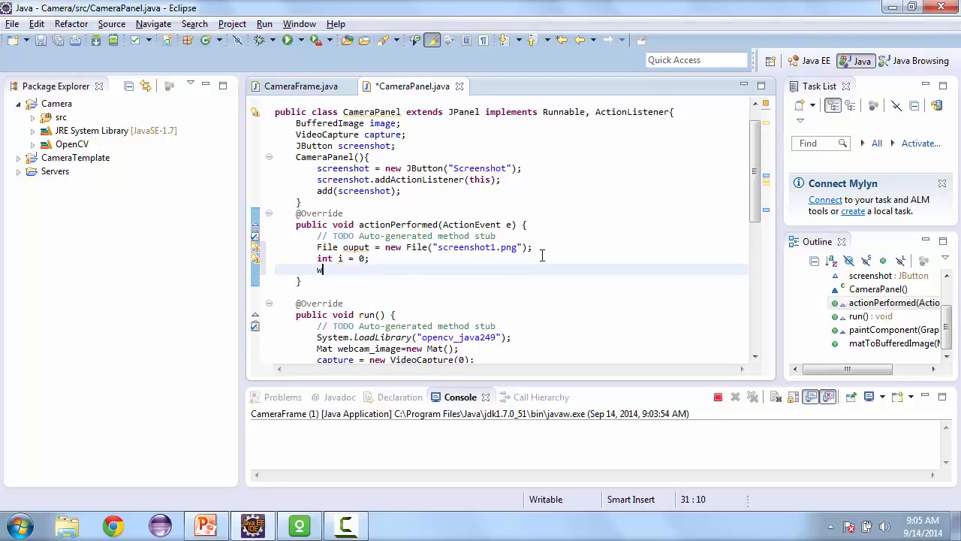
pyautogui.write('hile(output)')
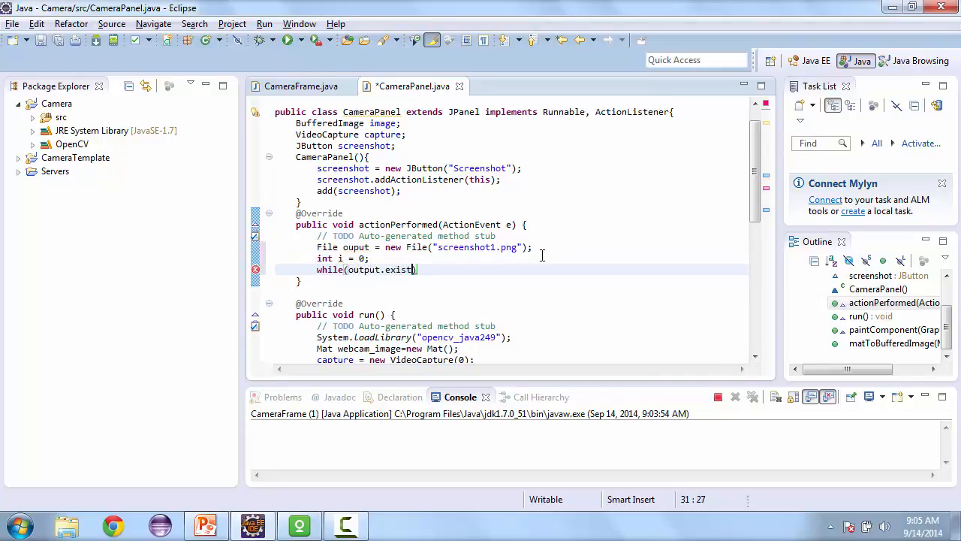
pyautogui.write('())')
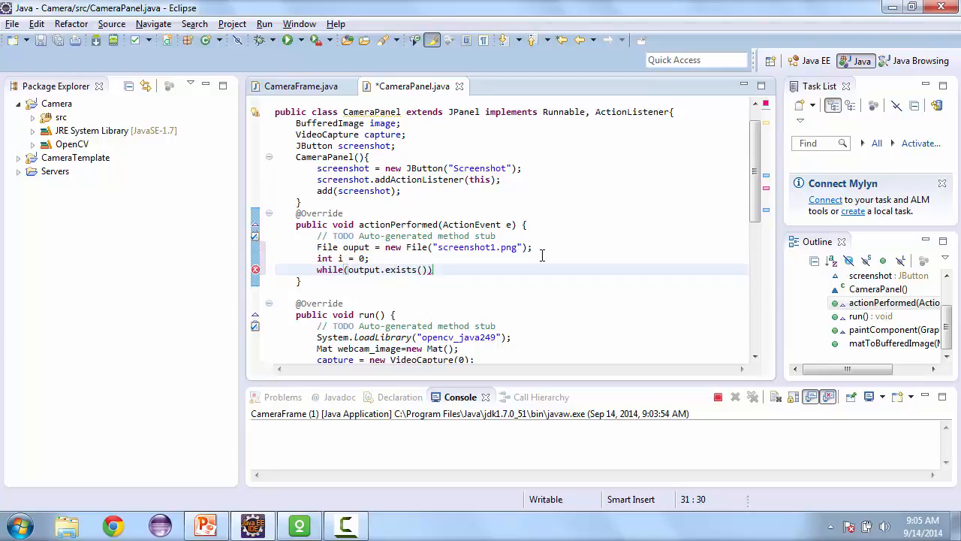
pyautogui.write('{')
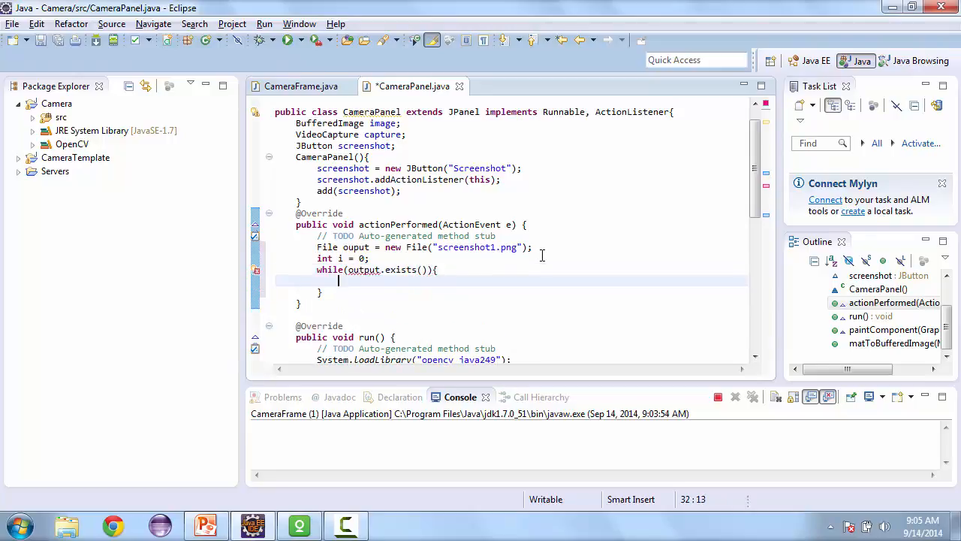
pyautogui.write('i++;')
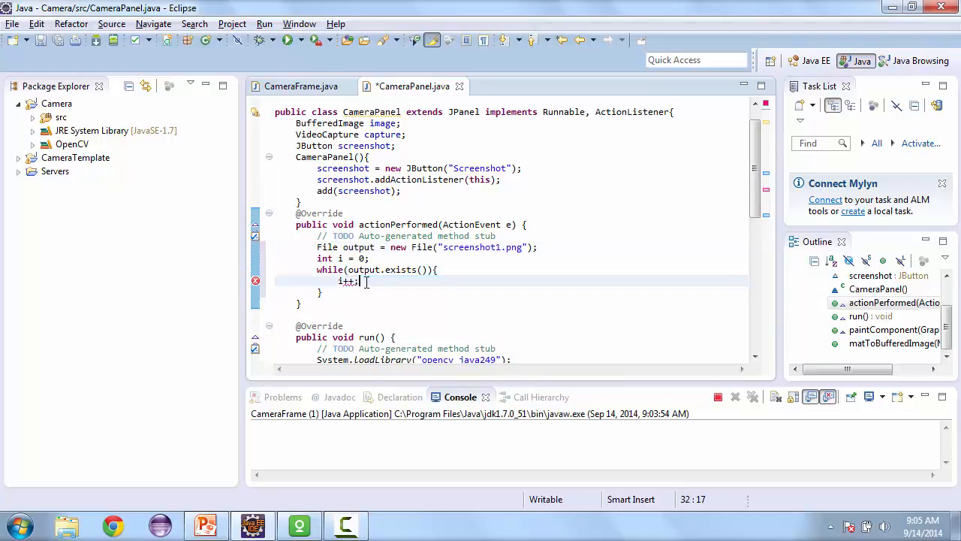
pyautogui.write('output =')
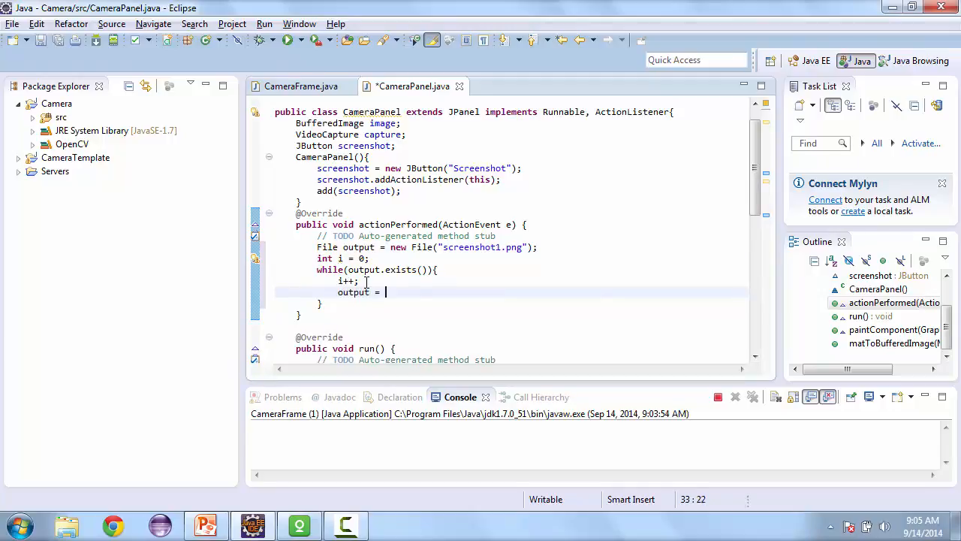
pyautogui.write('new File')
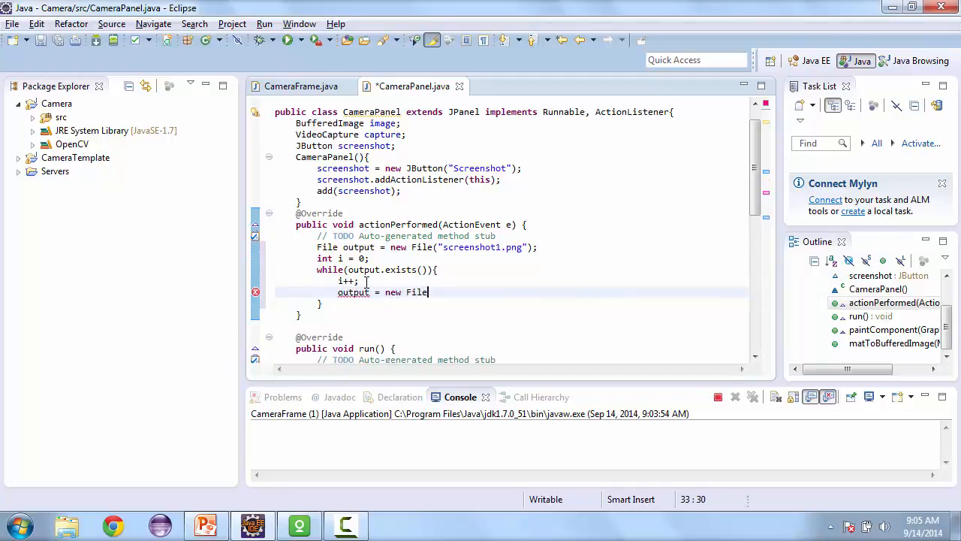
pyautogui.write('(screenshot")')
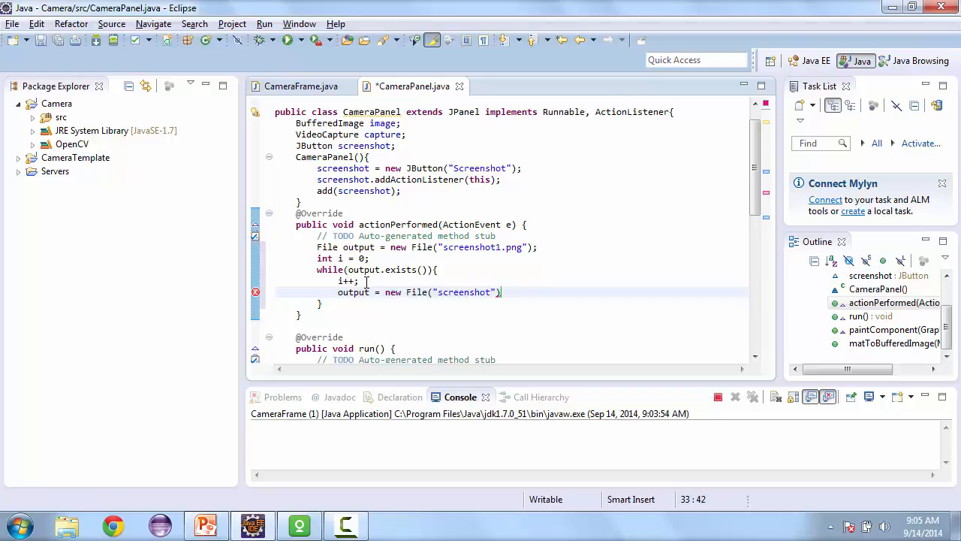
pyautogui.write('+i+".')
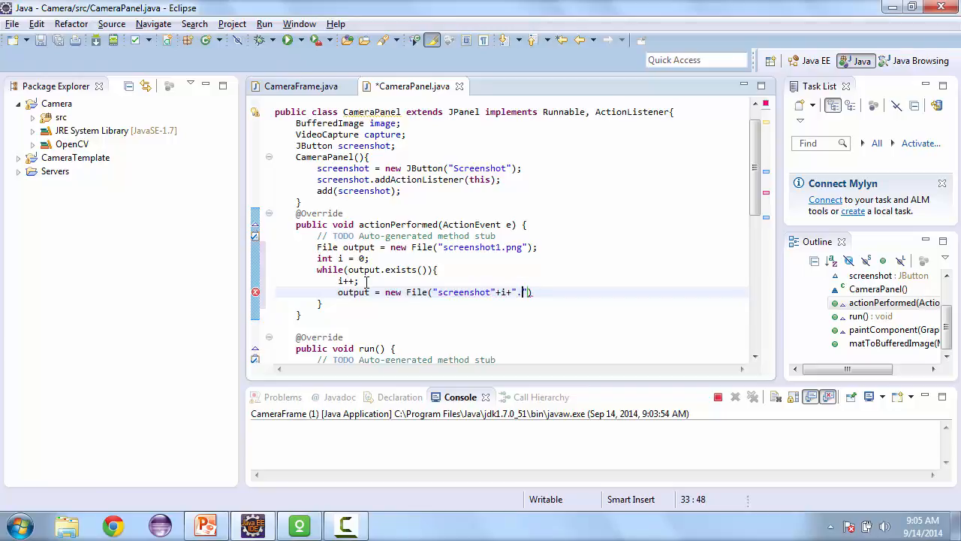
pyautogui.write('png");')
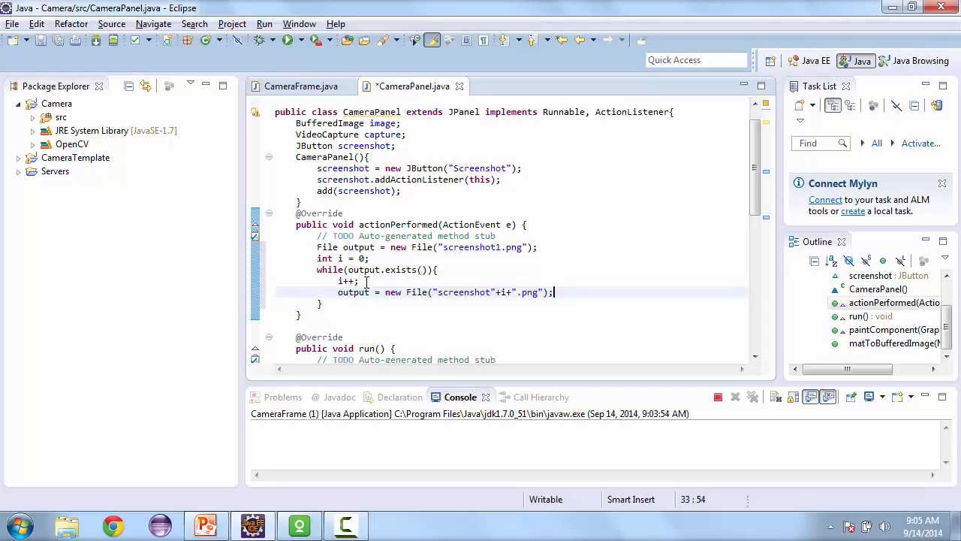
pyautogui.write('u')
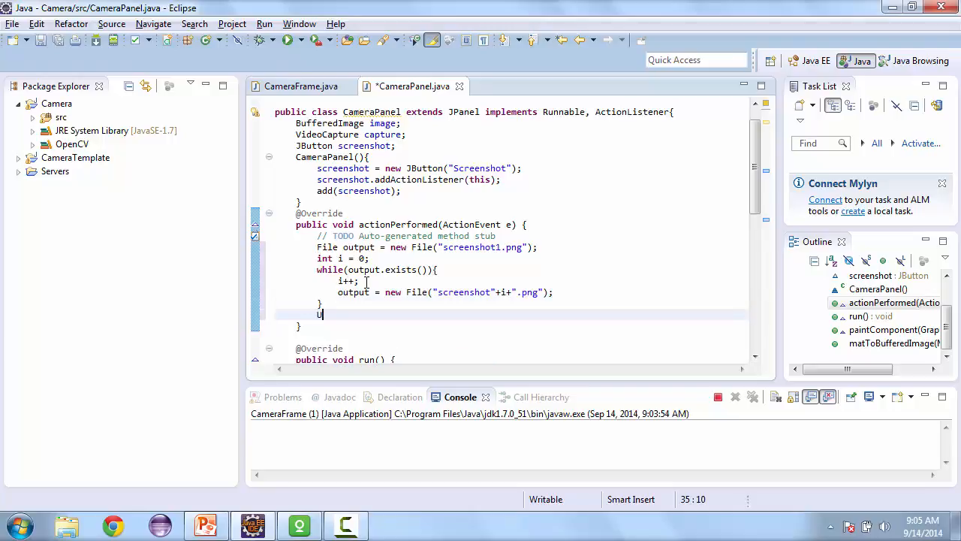
# Call ImageIO.write(image, "png", output) inside a try/catch for IOException and save
pyautogui.write('mageIO.write(image, formatName, output)')
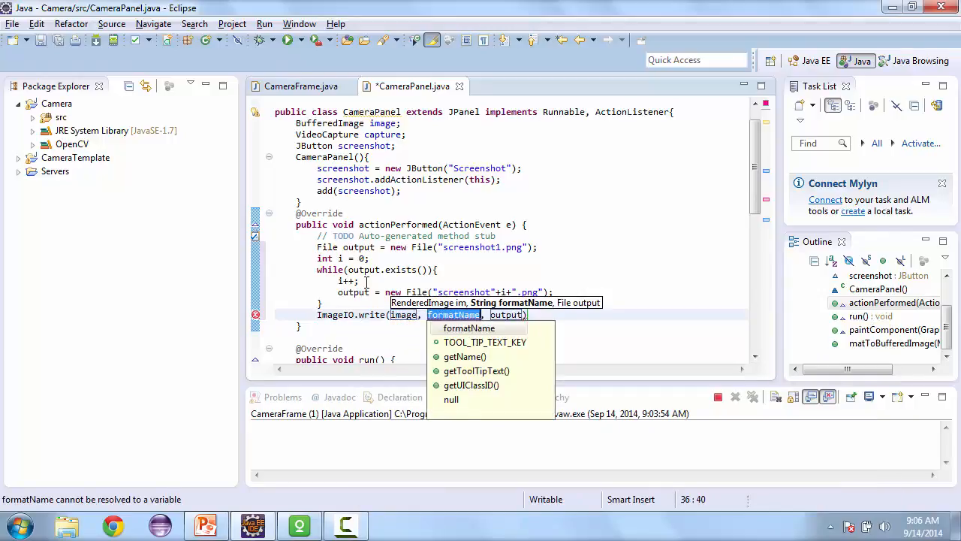
pyautogui.write('"png"')
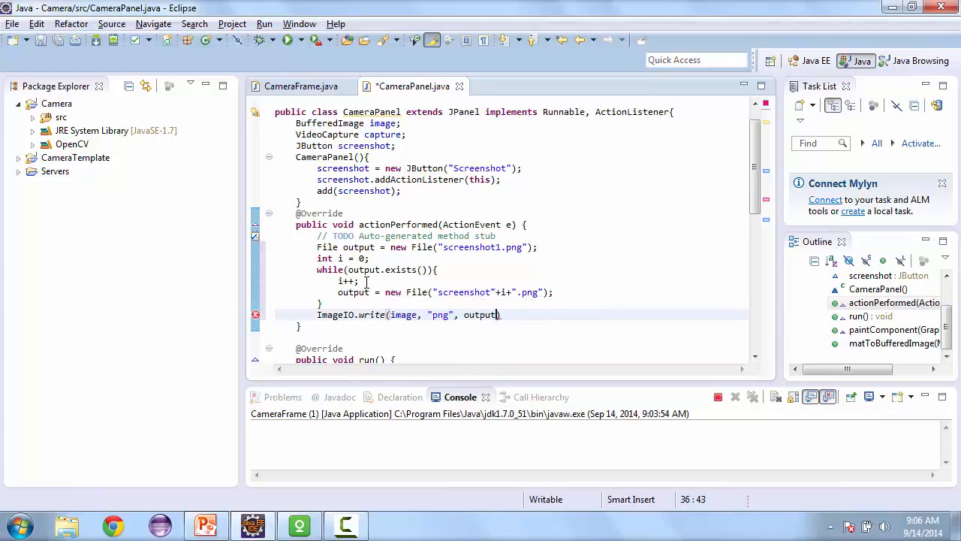
pyautogui.write(');')
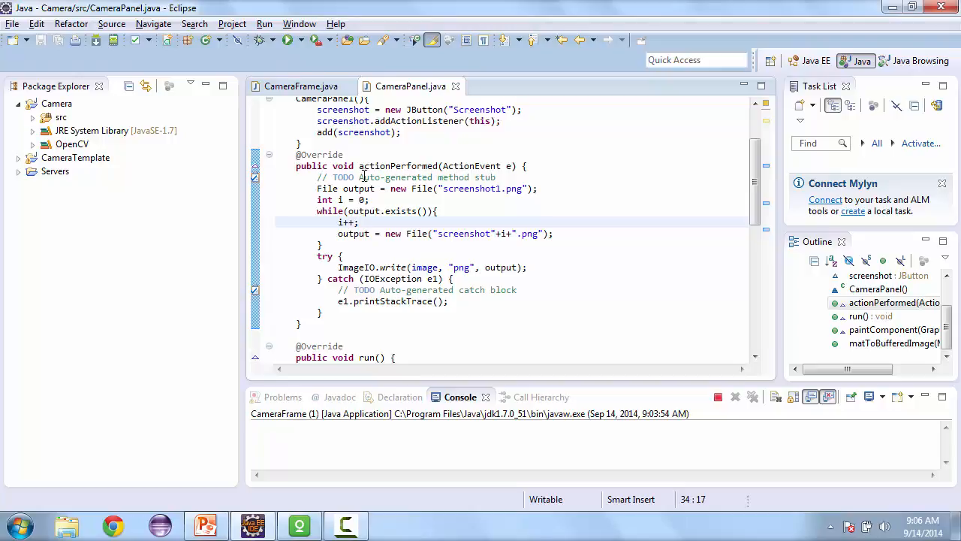
# Run CameraFrame again so the screenshot button writes screenshot1.png into the project folder
pyautogui.click(286, 39)
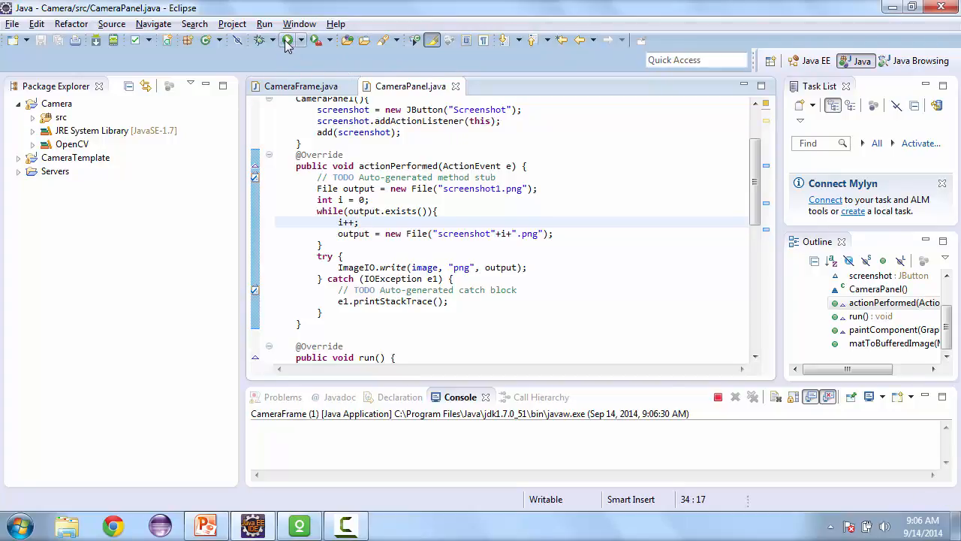
pyautogui.click(285, 40)
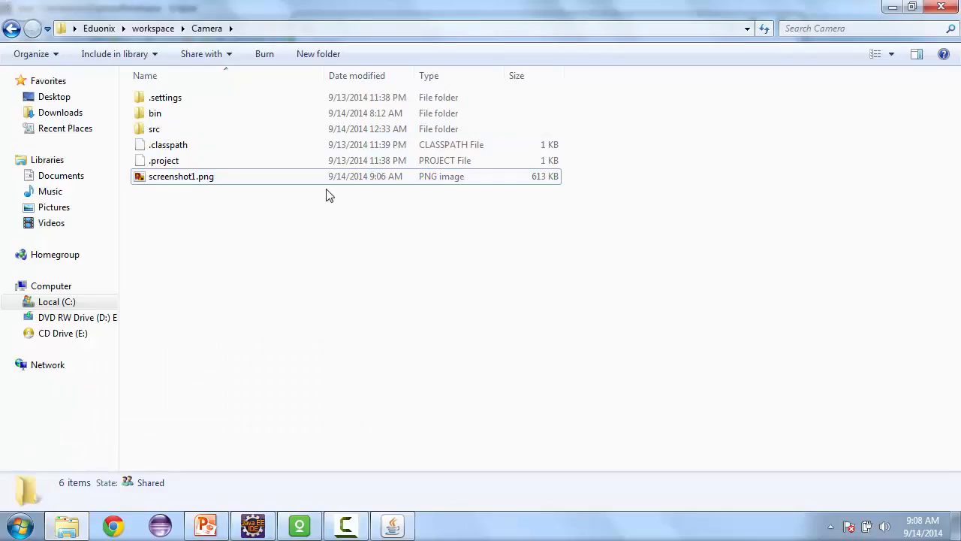
# View screenshot1.png in Windows Photo Viewer, showing the captured Mario plush
pyautogui.doubleClick(180, 176)
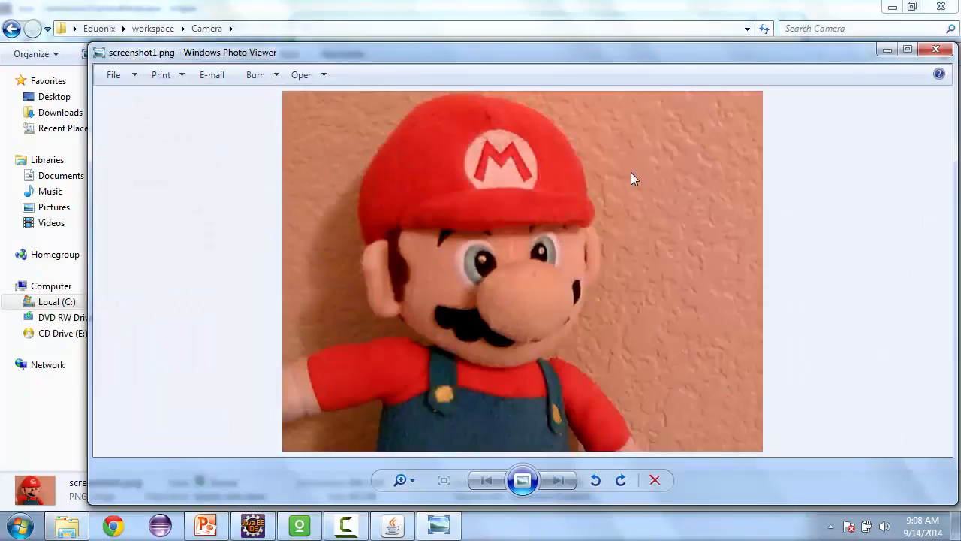